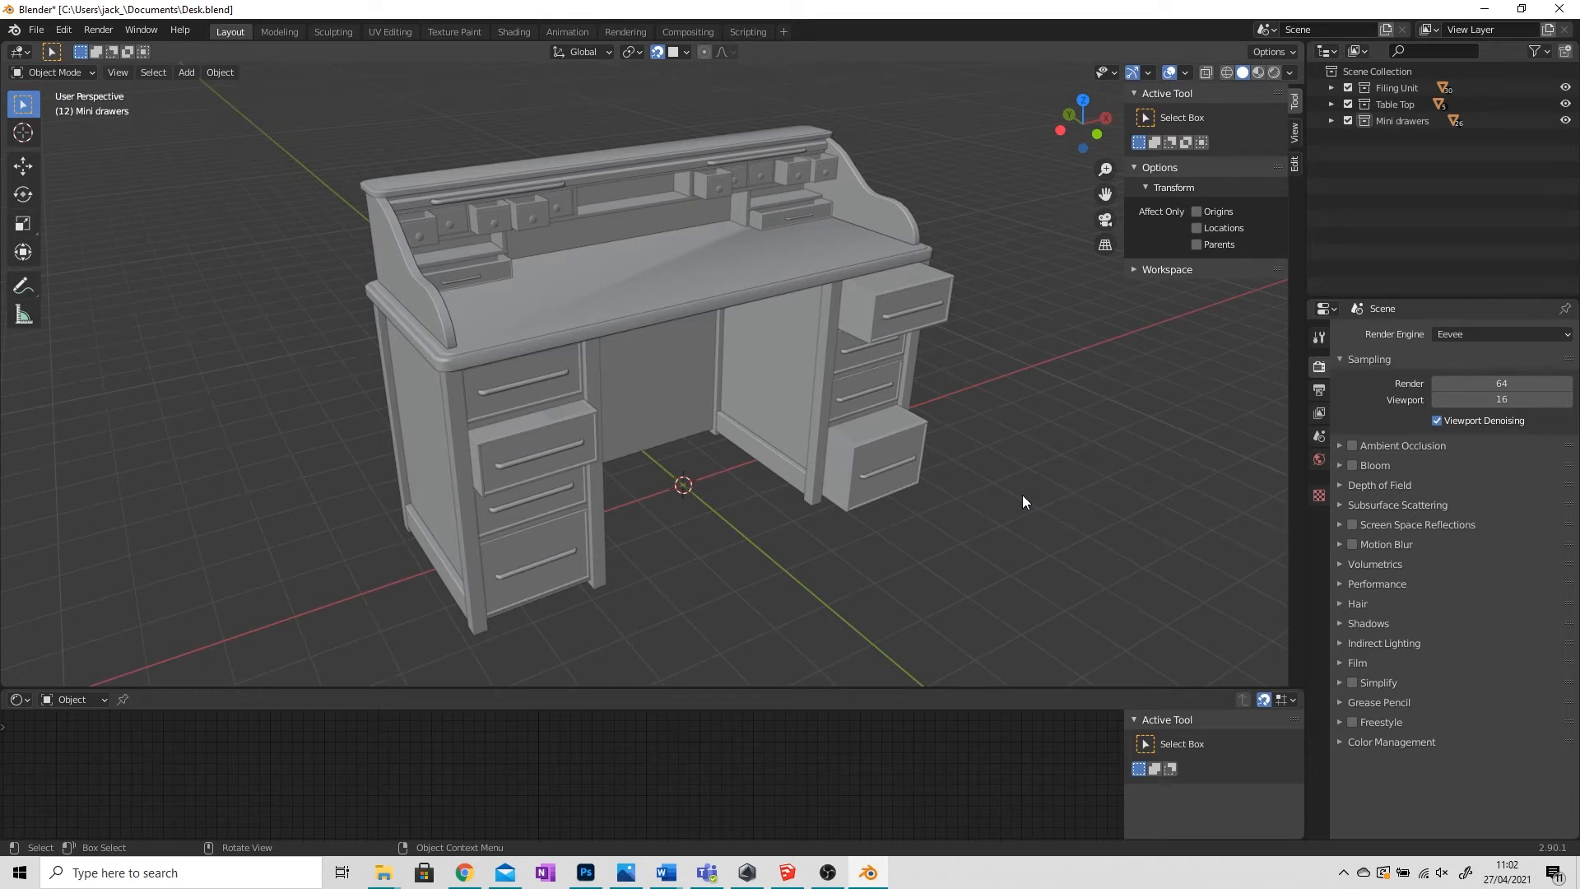
{"action": "mouse_move", "coordinate": [776, 550]}
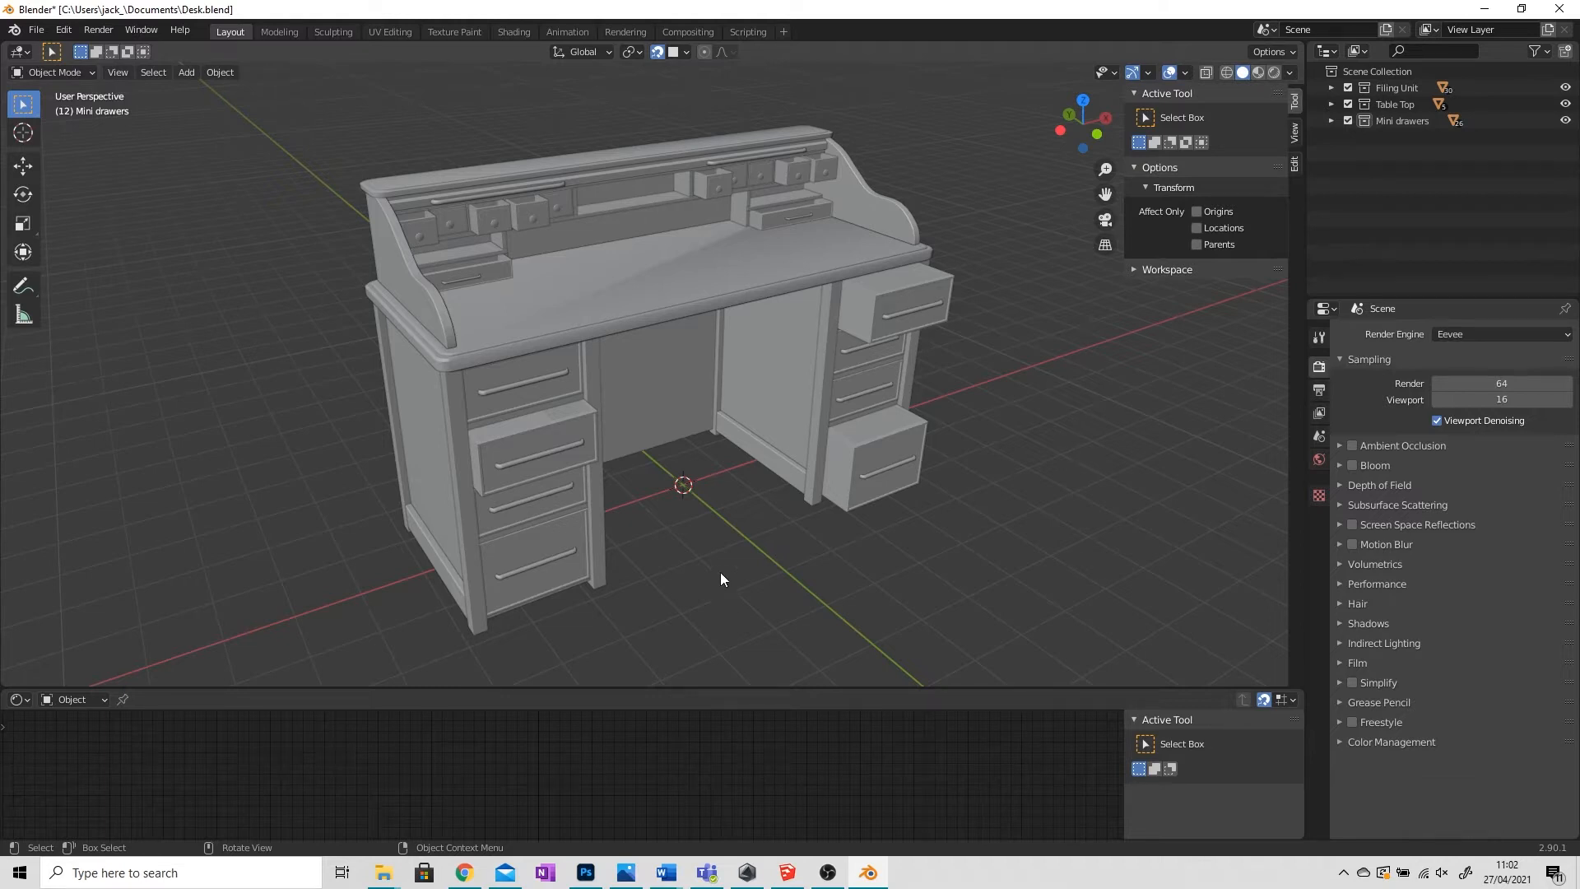
{"action": "mouse_move", "coordinate": [693, 110]}
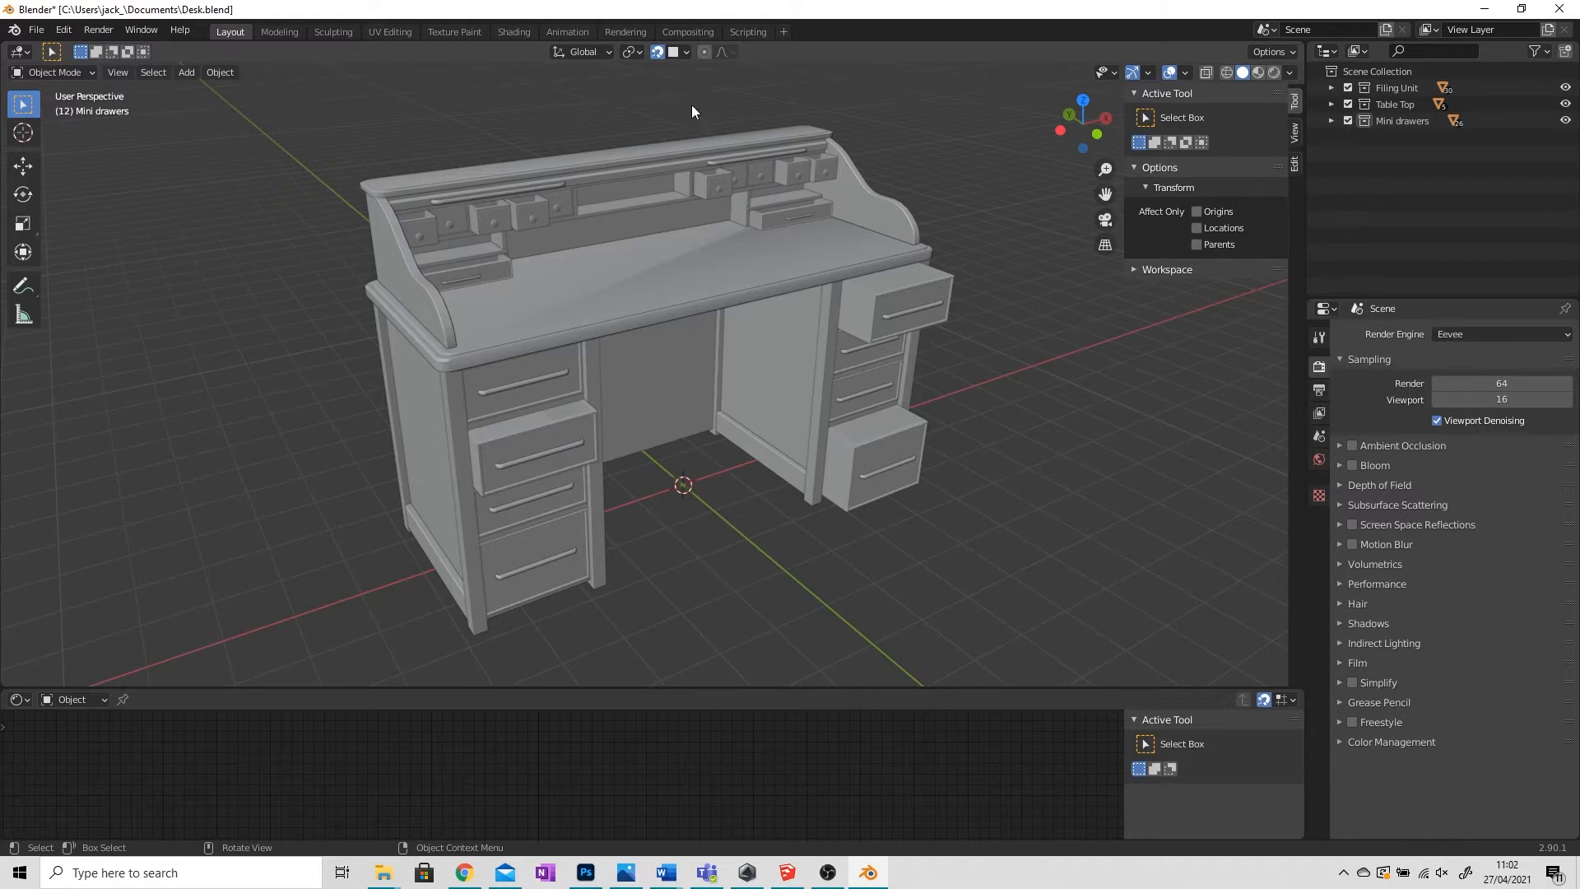
{"action": "mouse_move", "coordinate": [810, 636]}
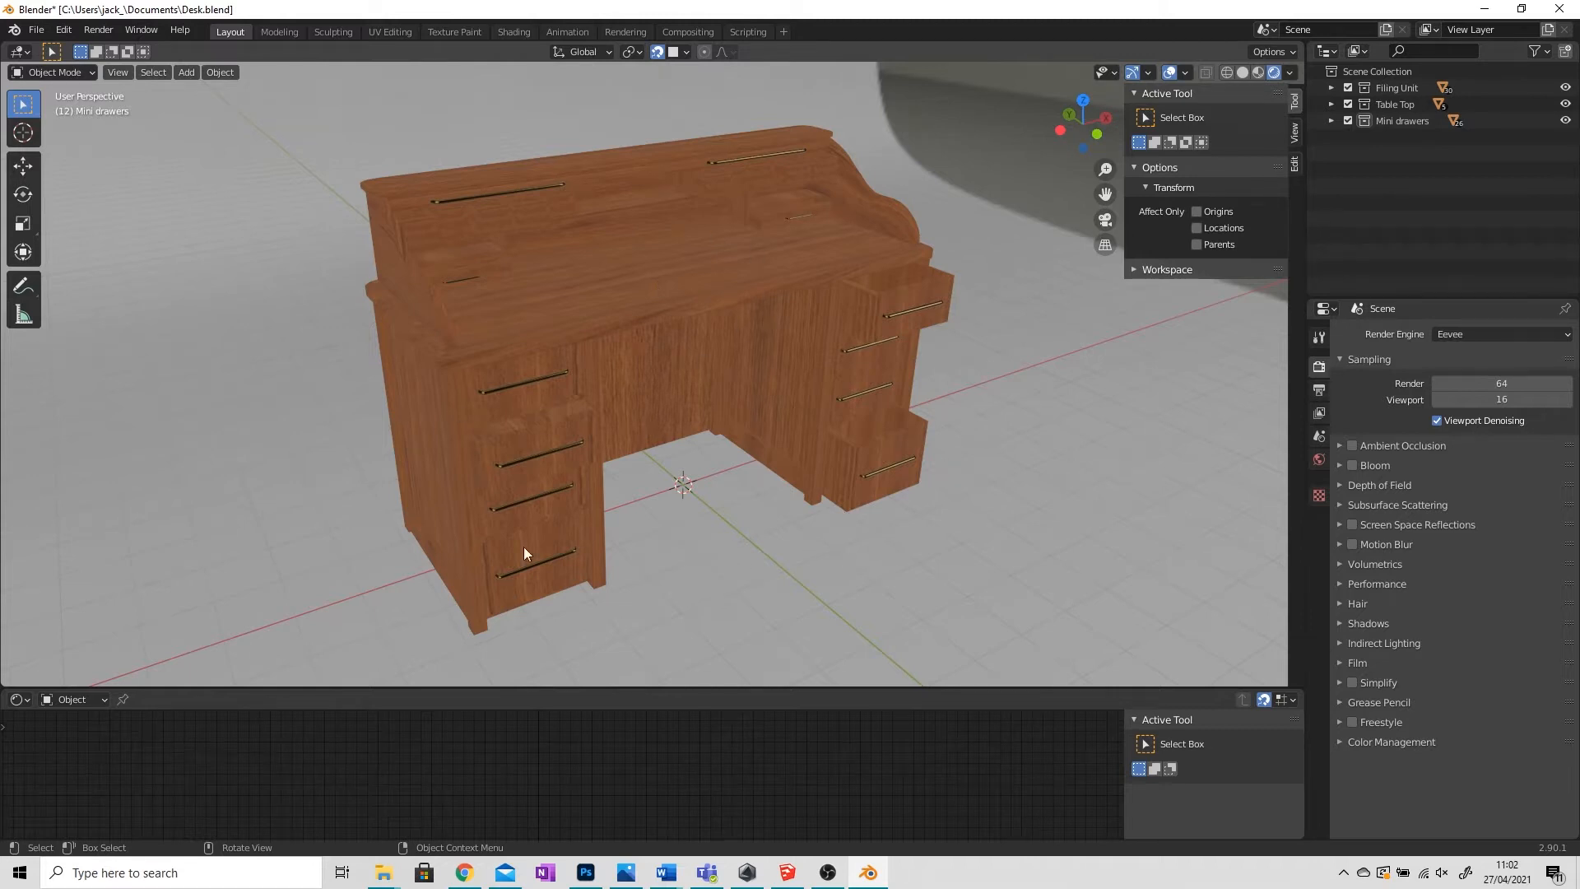
{"action": "mouse_move", "coordinate": [756, 548]}
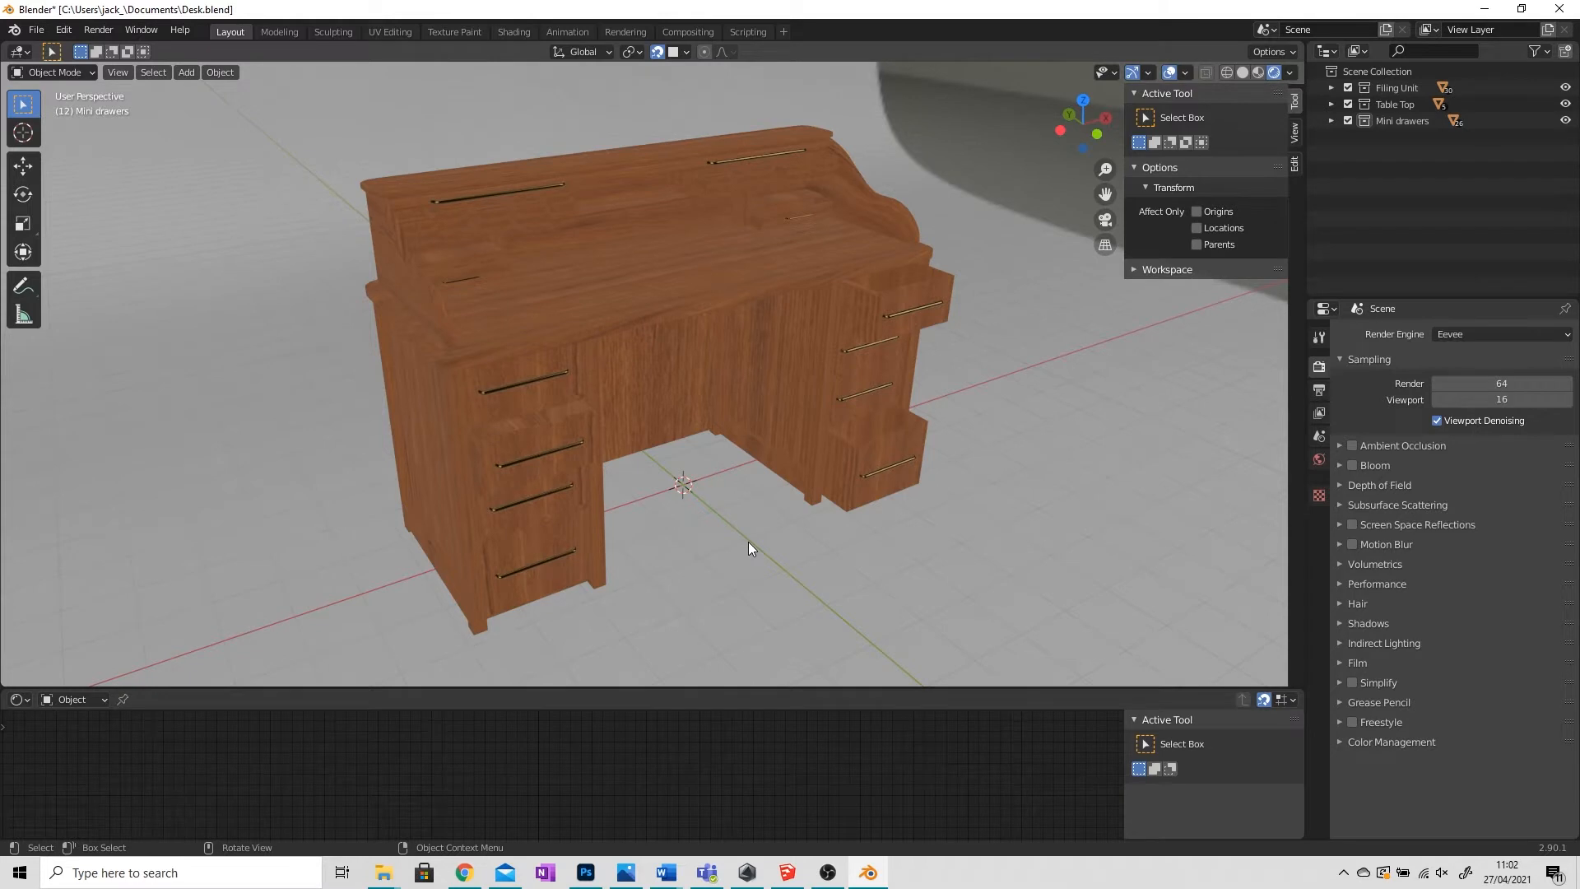
Return the desk to plain shading and start a Collada (.dae) export named Desk 1.dae
{"action": "left_click", "coordinate": [1242, 71]}
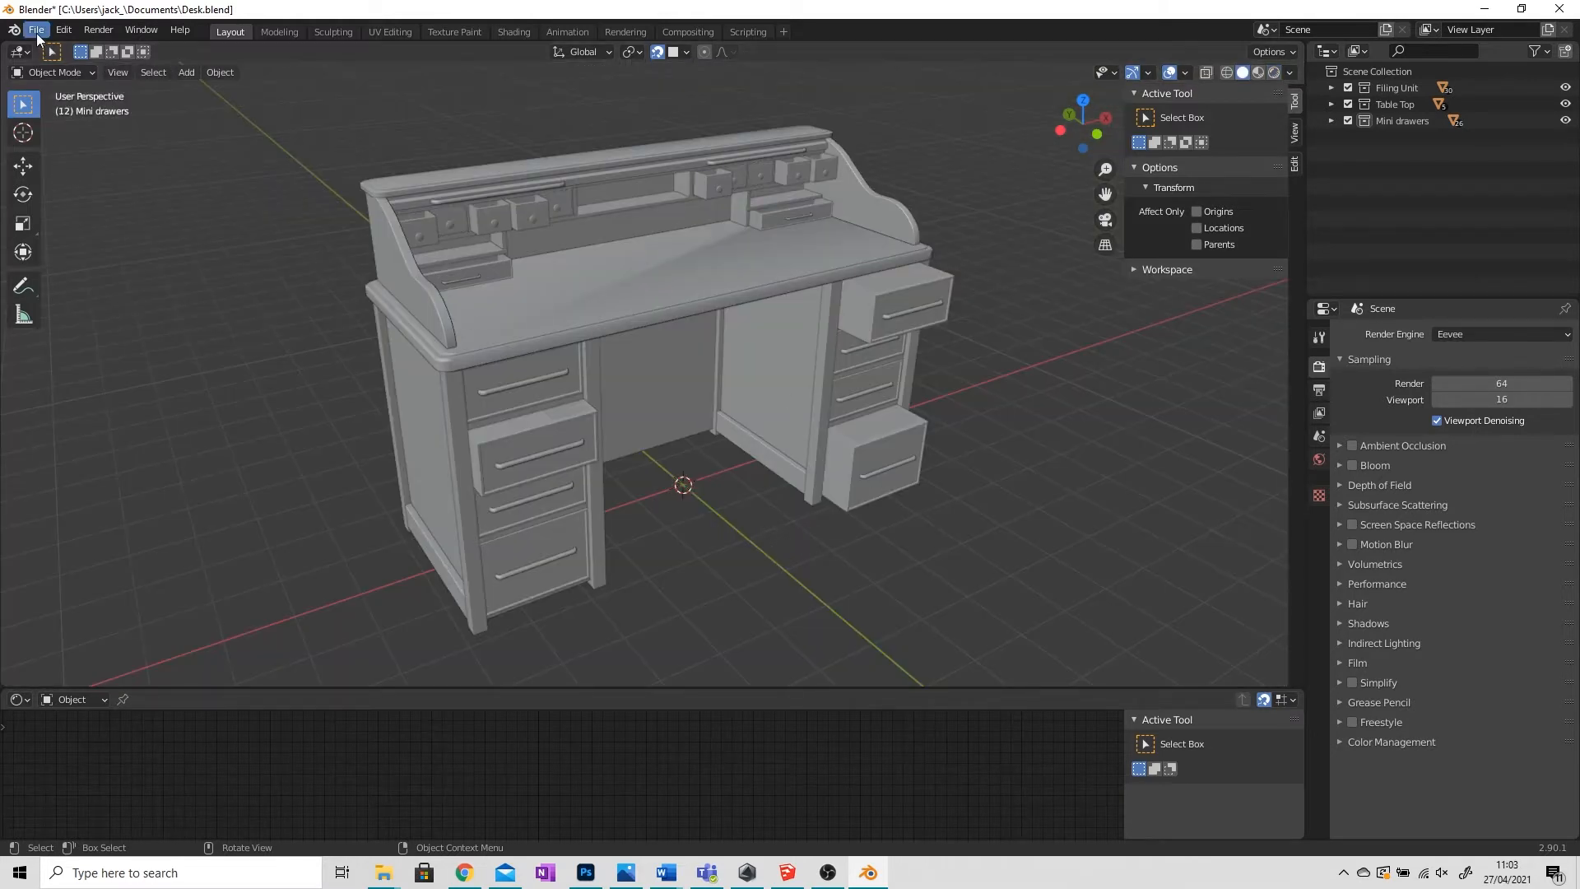
{"action": "left_click", "coordinate": [35, 30]}
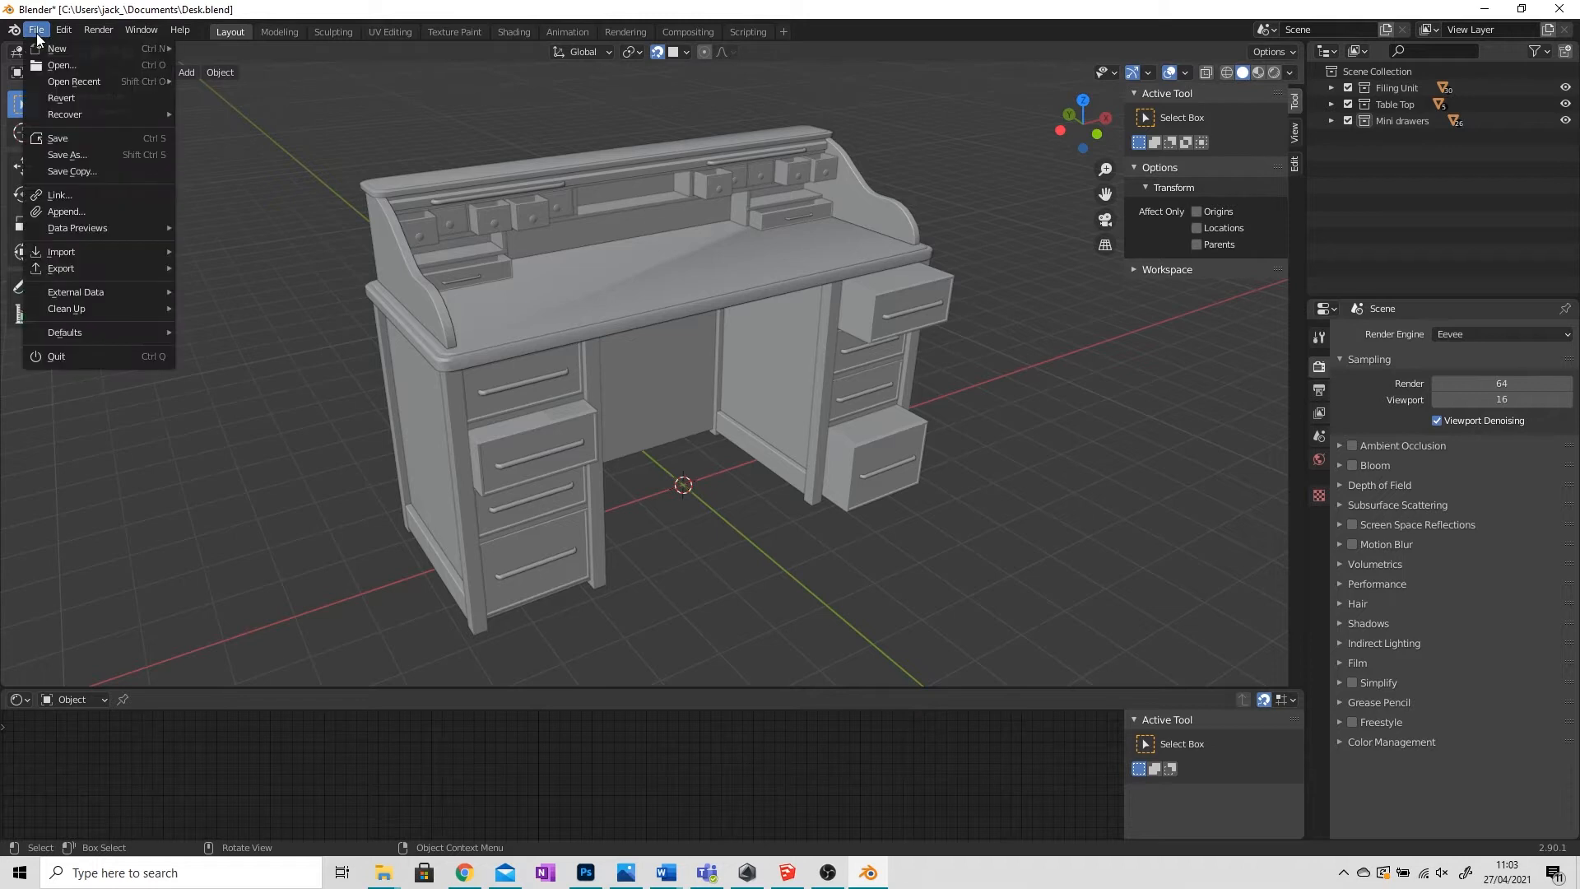
{"action": "left_click", "coordinate": [61, 269]}
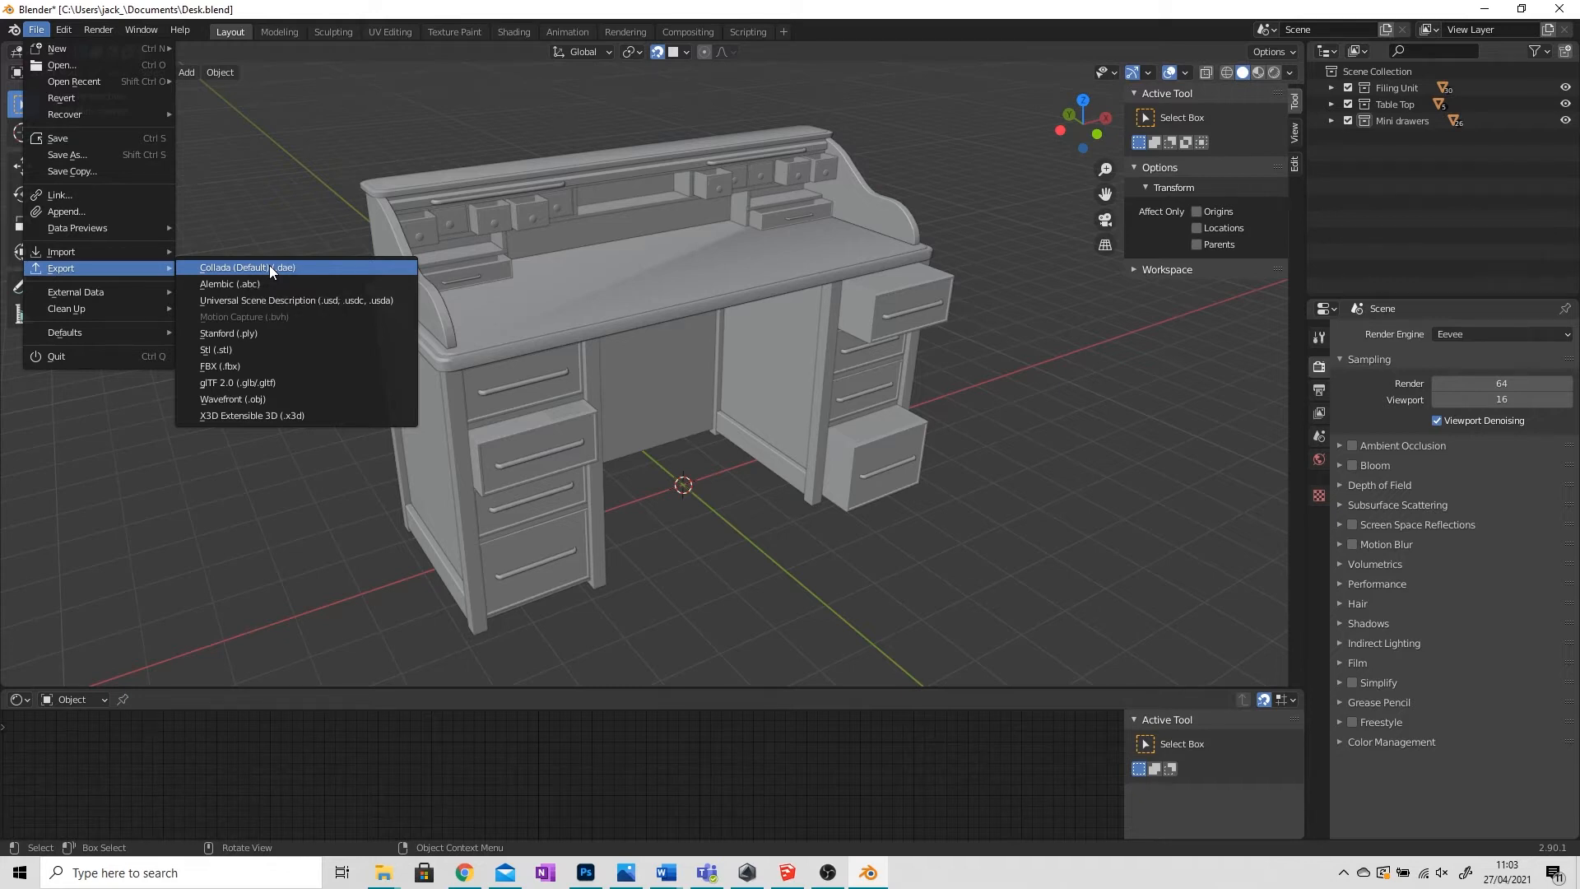
{"action": "left_click", "coordinate": [247, 266]}
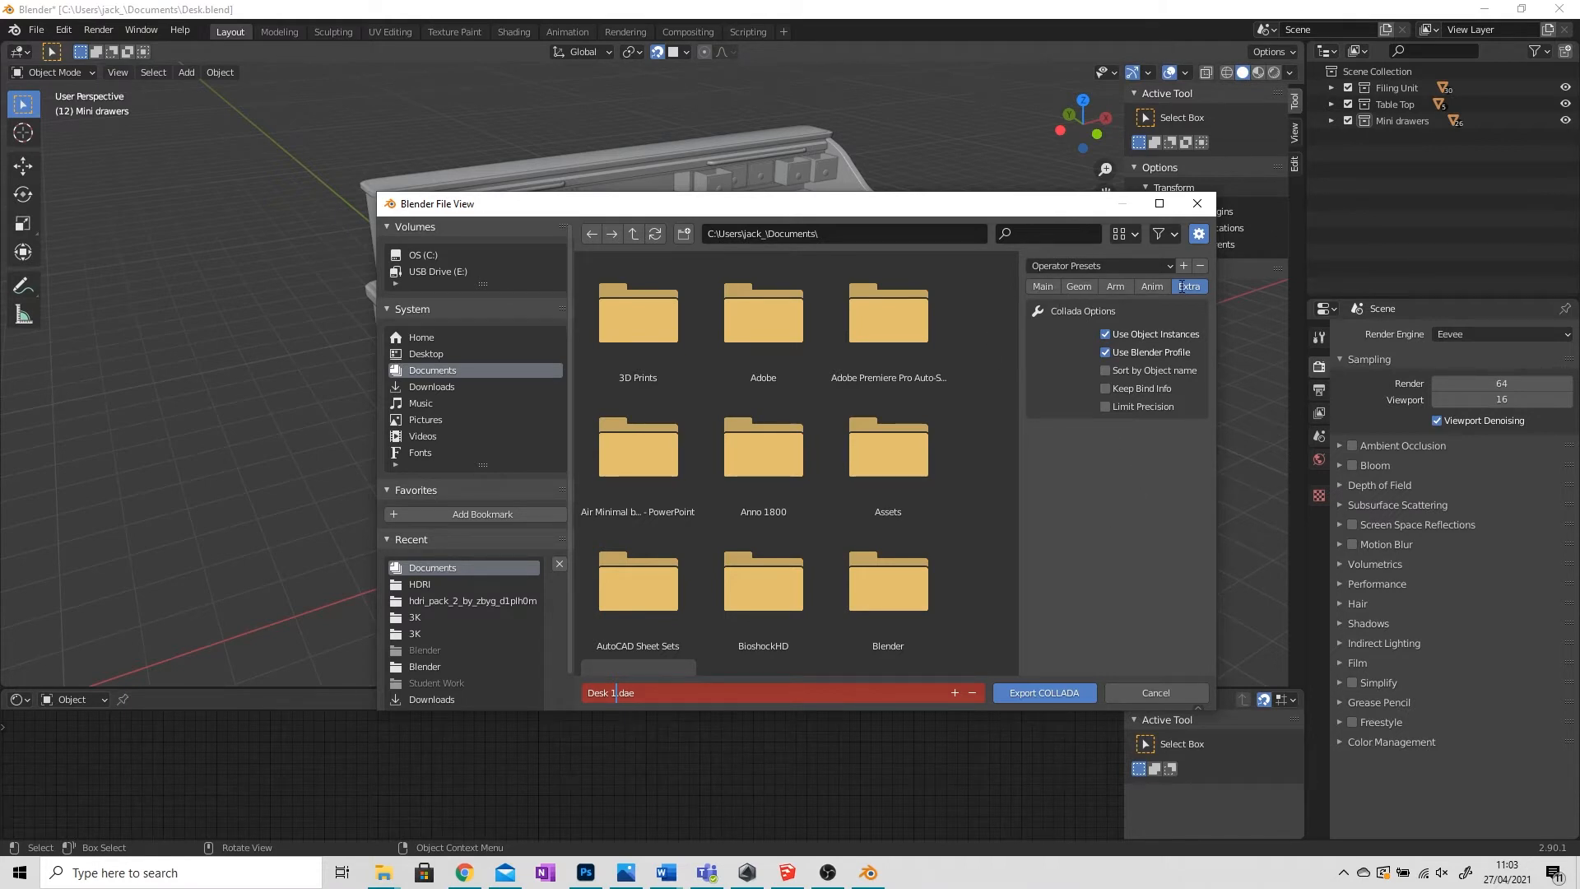
Review Main and Geom options, keeping Triangulate and Apply Modifiers, then export Desk 1.dae
{"action": "left_click", "coordinate": [1042, 286]}
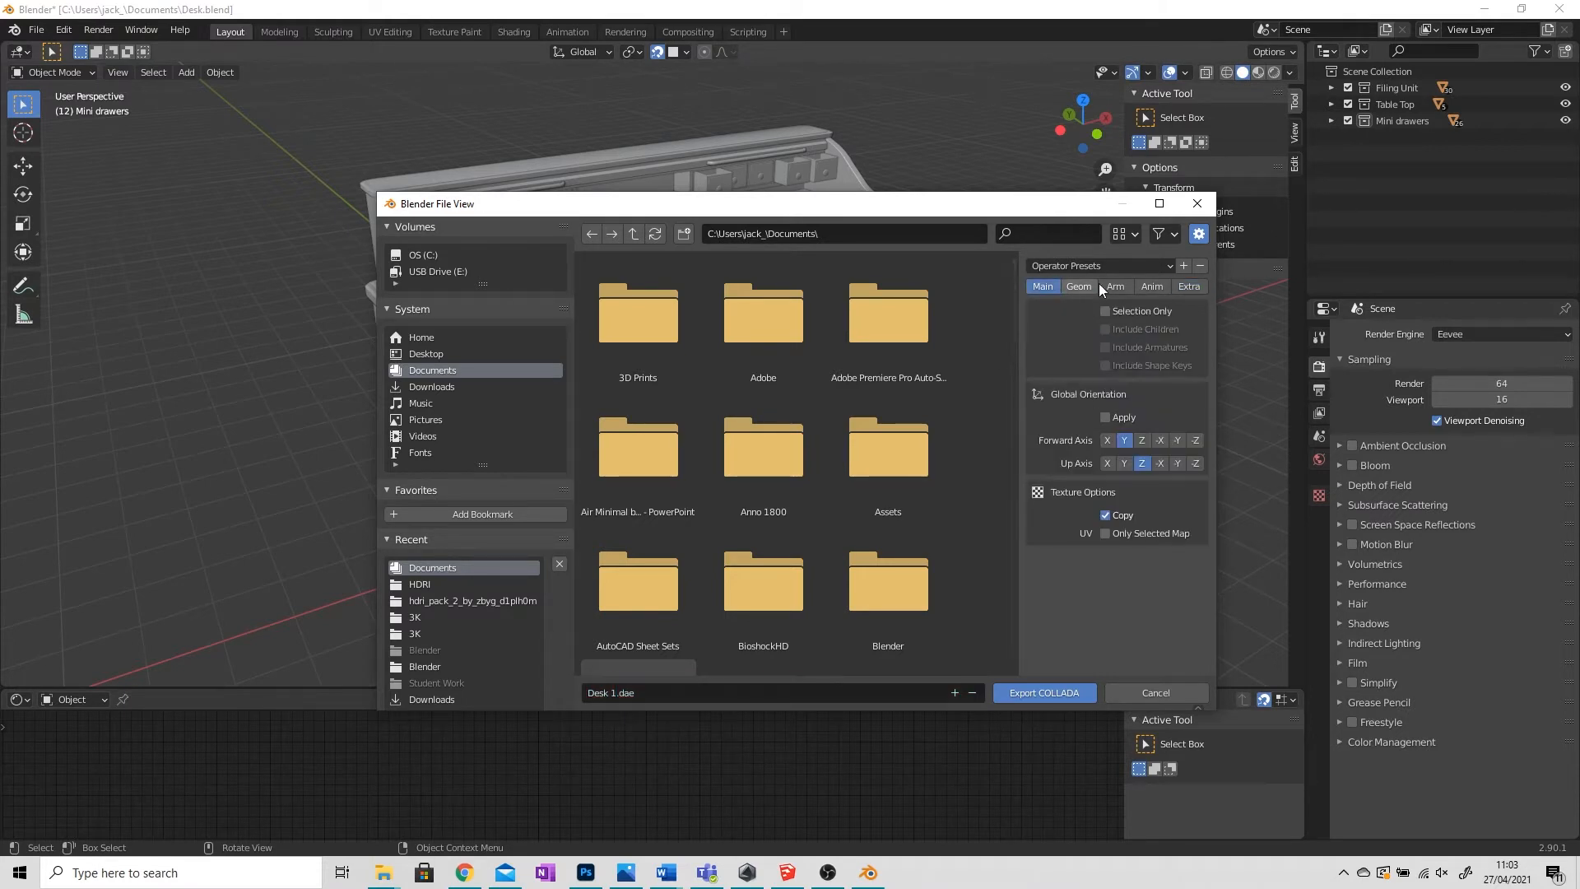
{"action": "mouse_move", "coordinate": [1108, 402]}
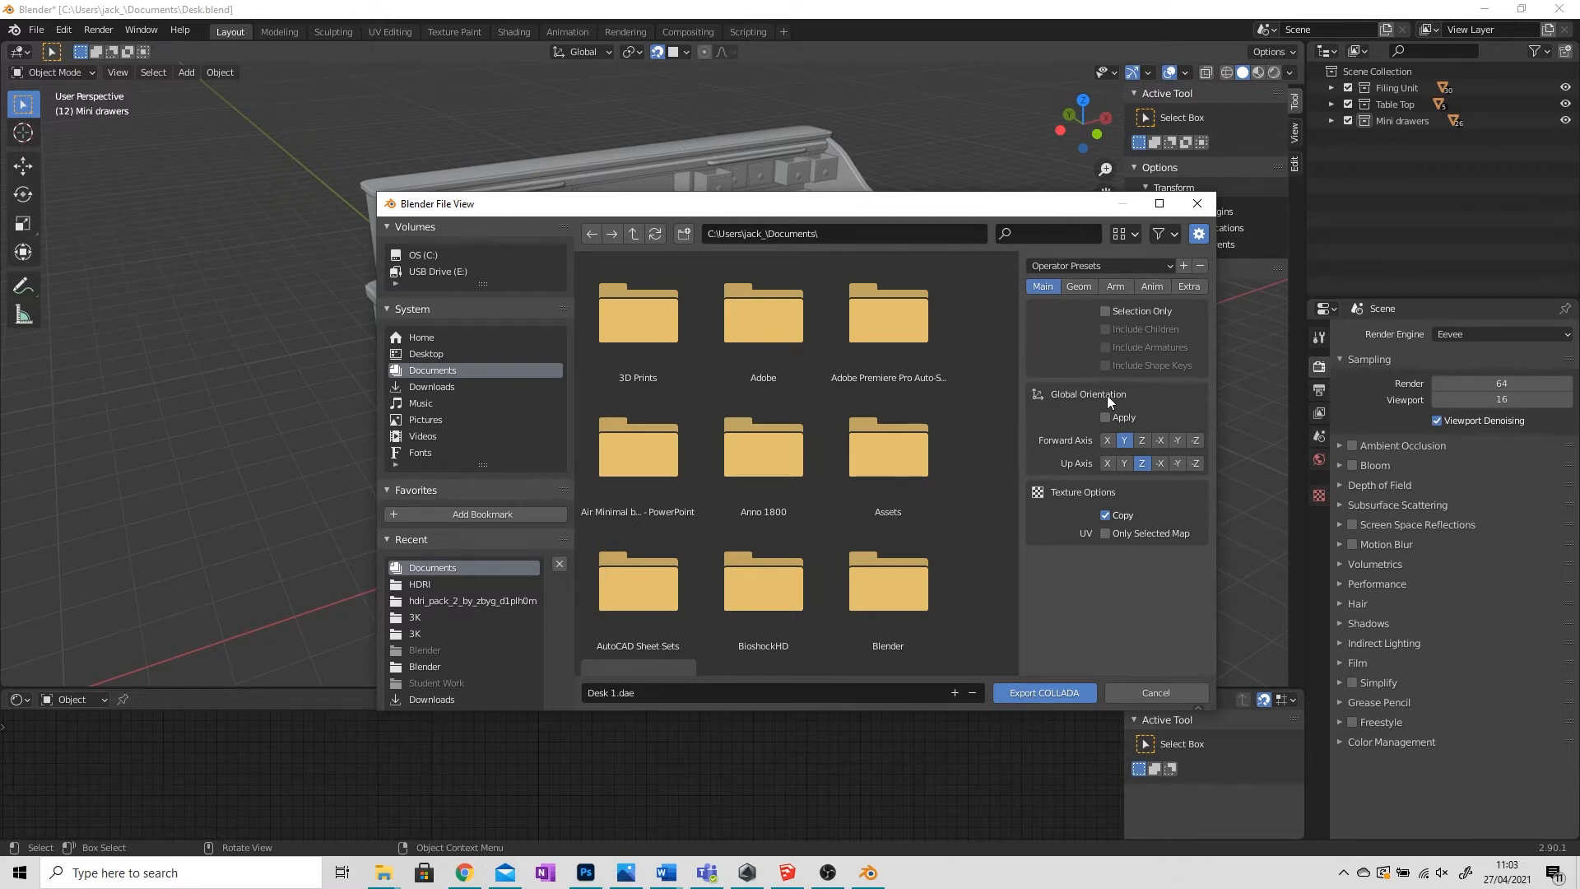
{"action": "mouse_move", "coordinate": [1083, 309]}
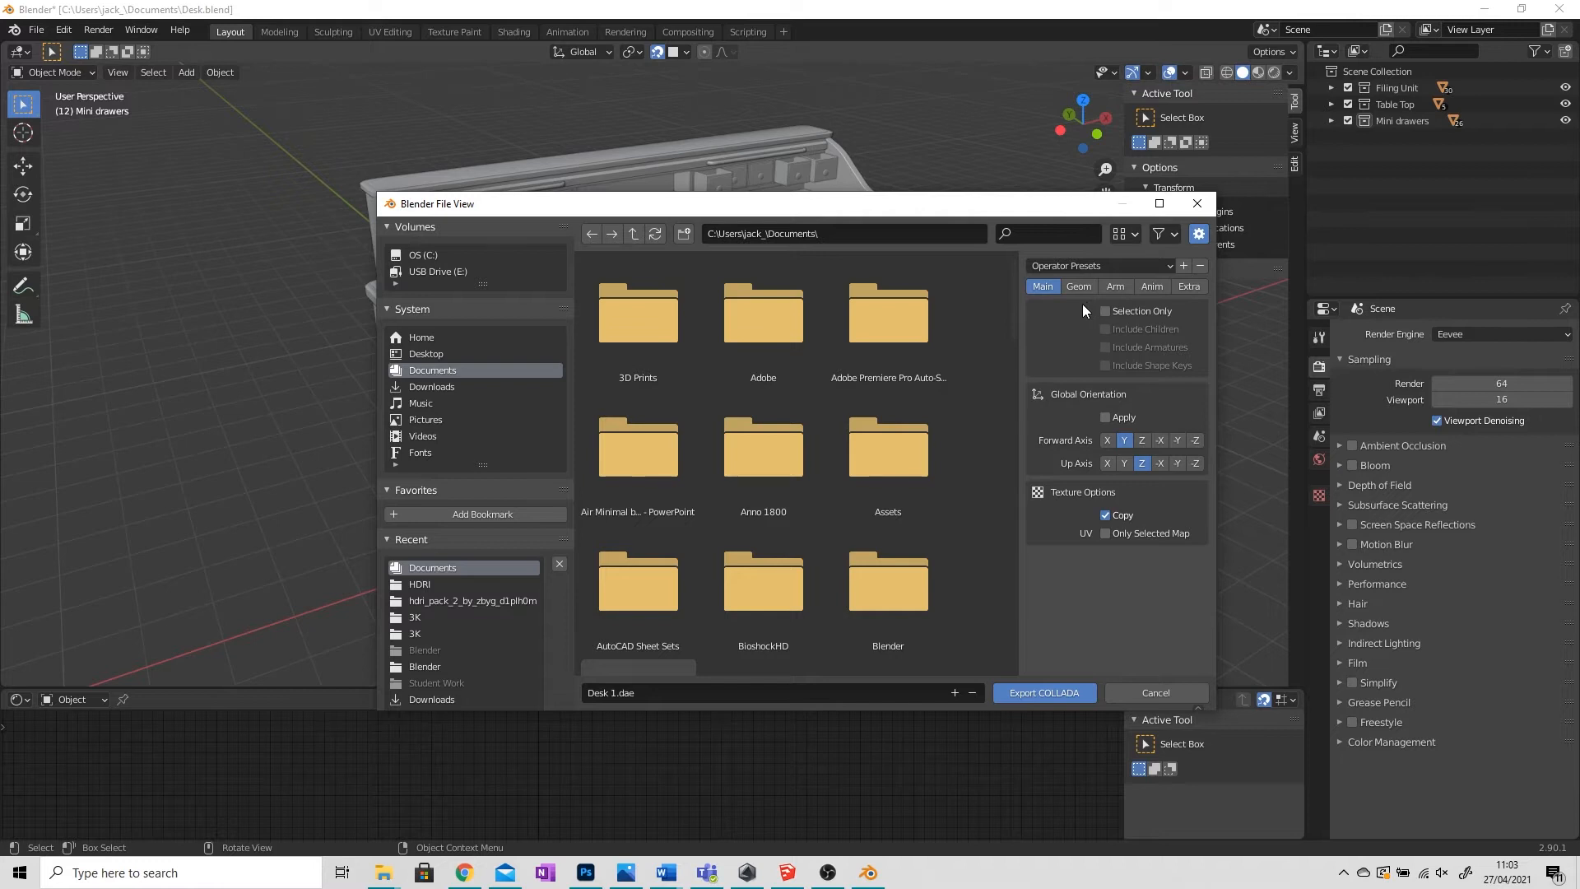
{"action": "left_click", "coordinate": [1078, 286]}
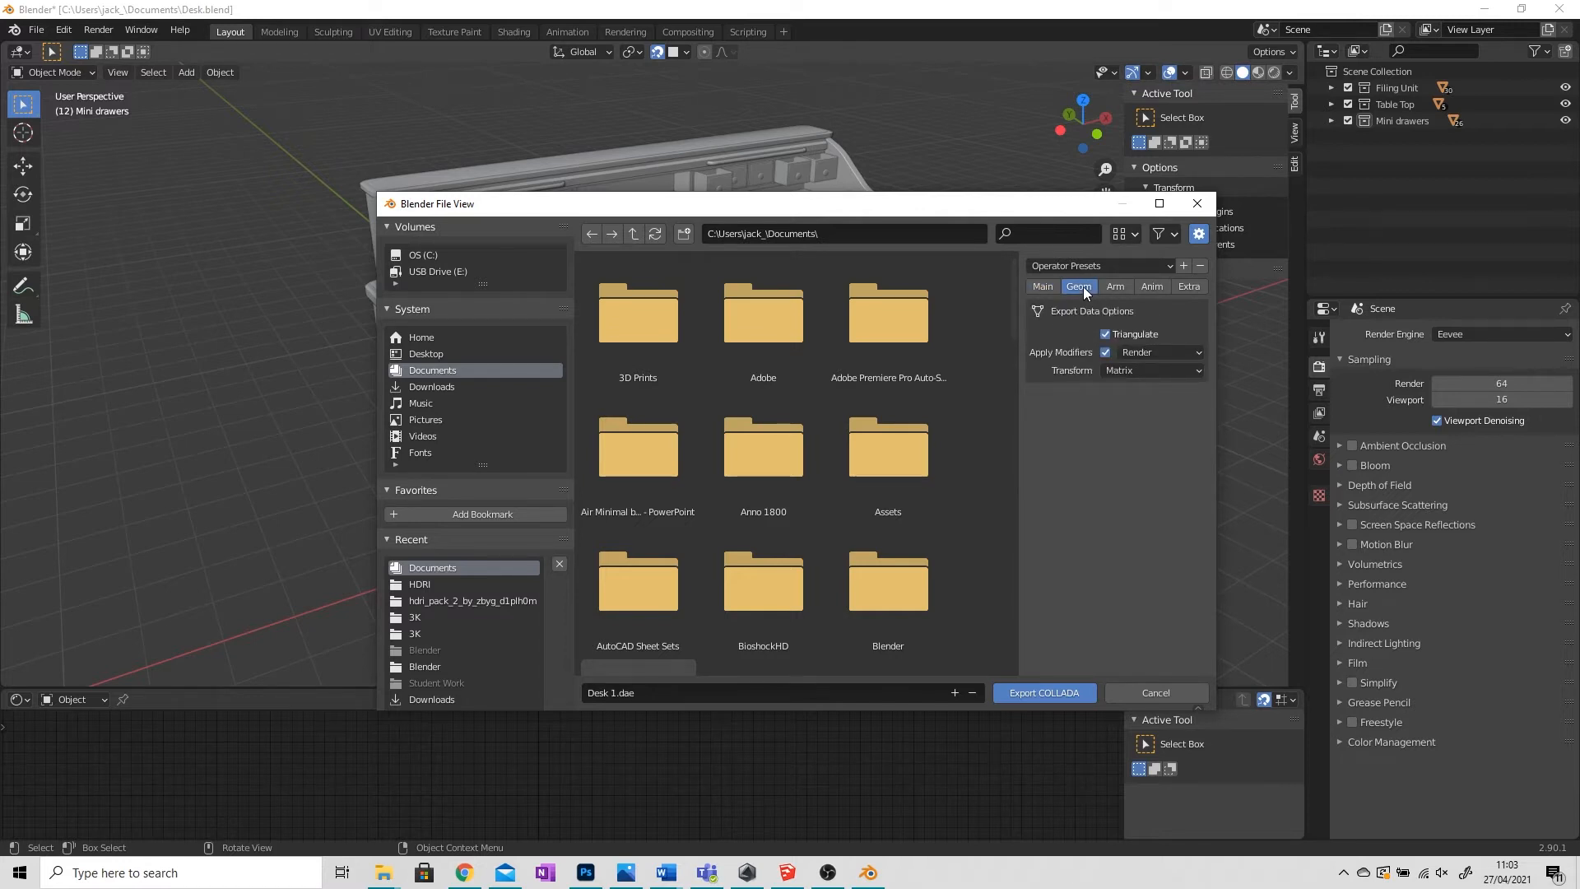
{"action": "mouse_move", "coordinate": [1075, 336]}
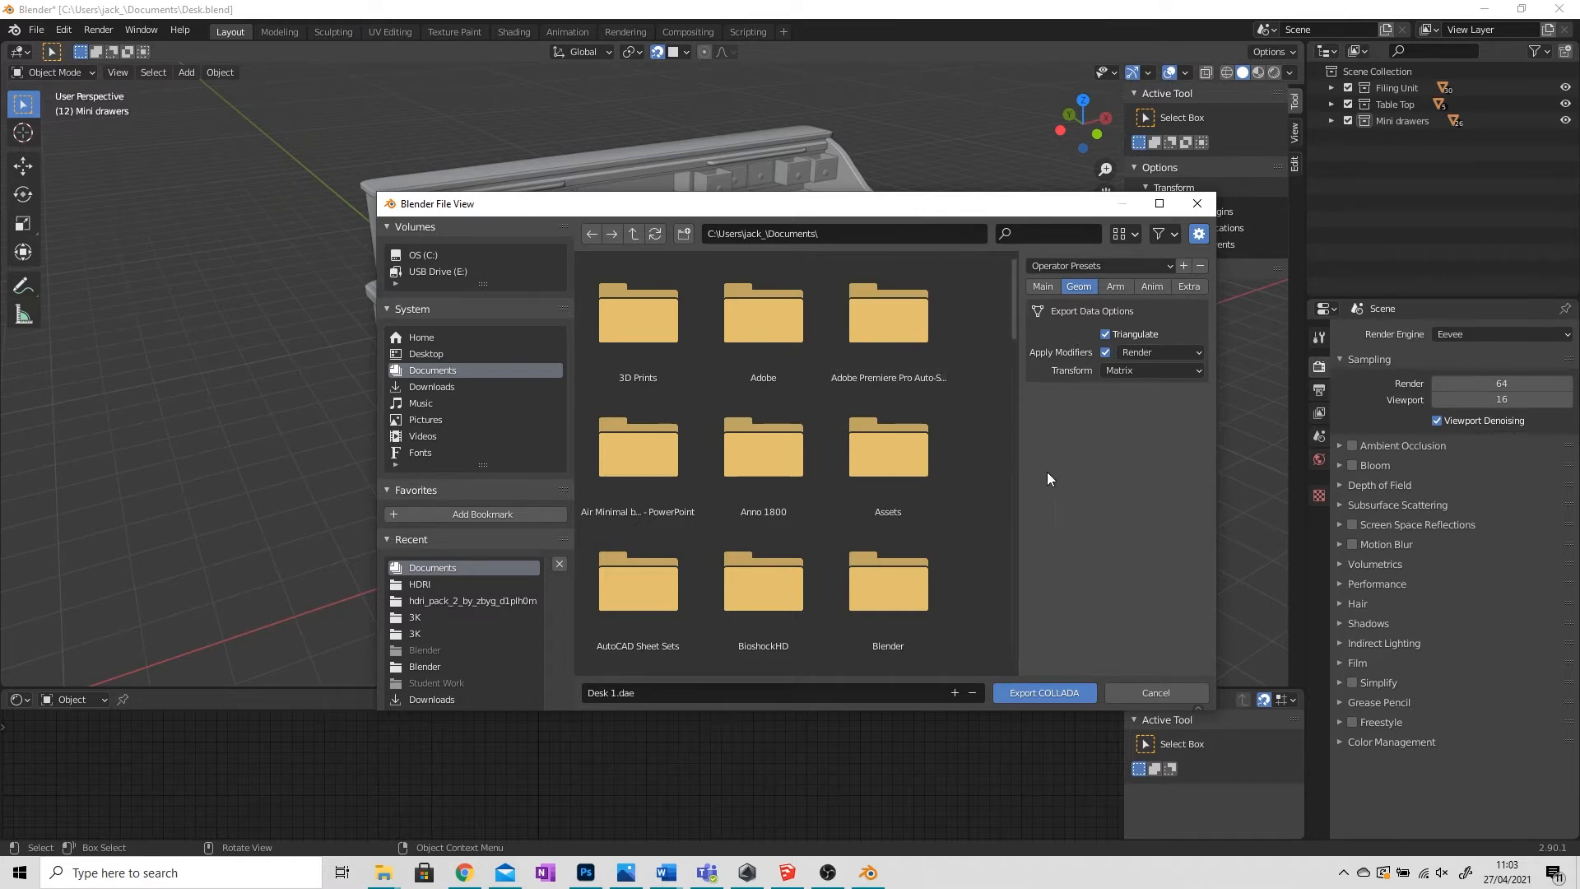
{"action": "mouse_move", "coordinate": [1064, 485]}
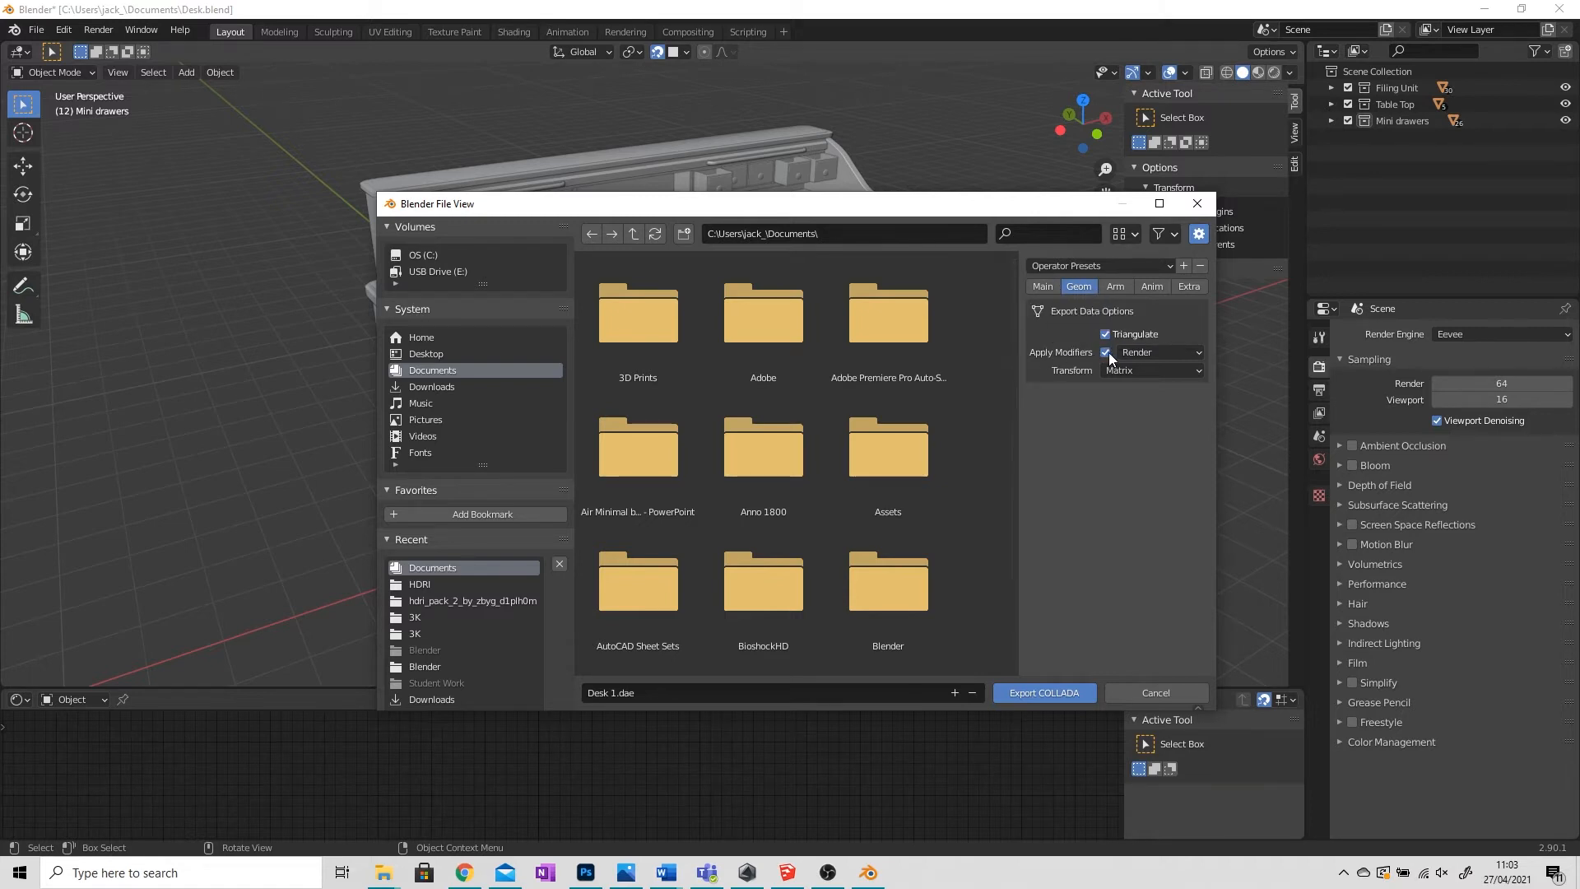
{"action": "mouse_move", "coordinate": [1159, 353]}
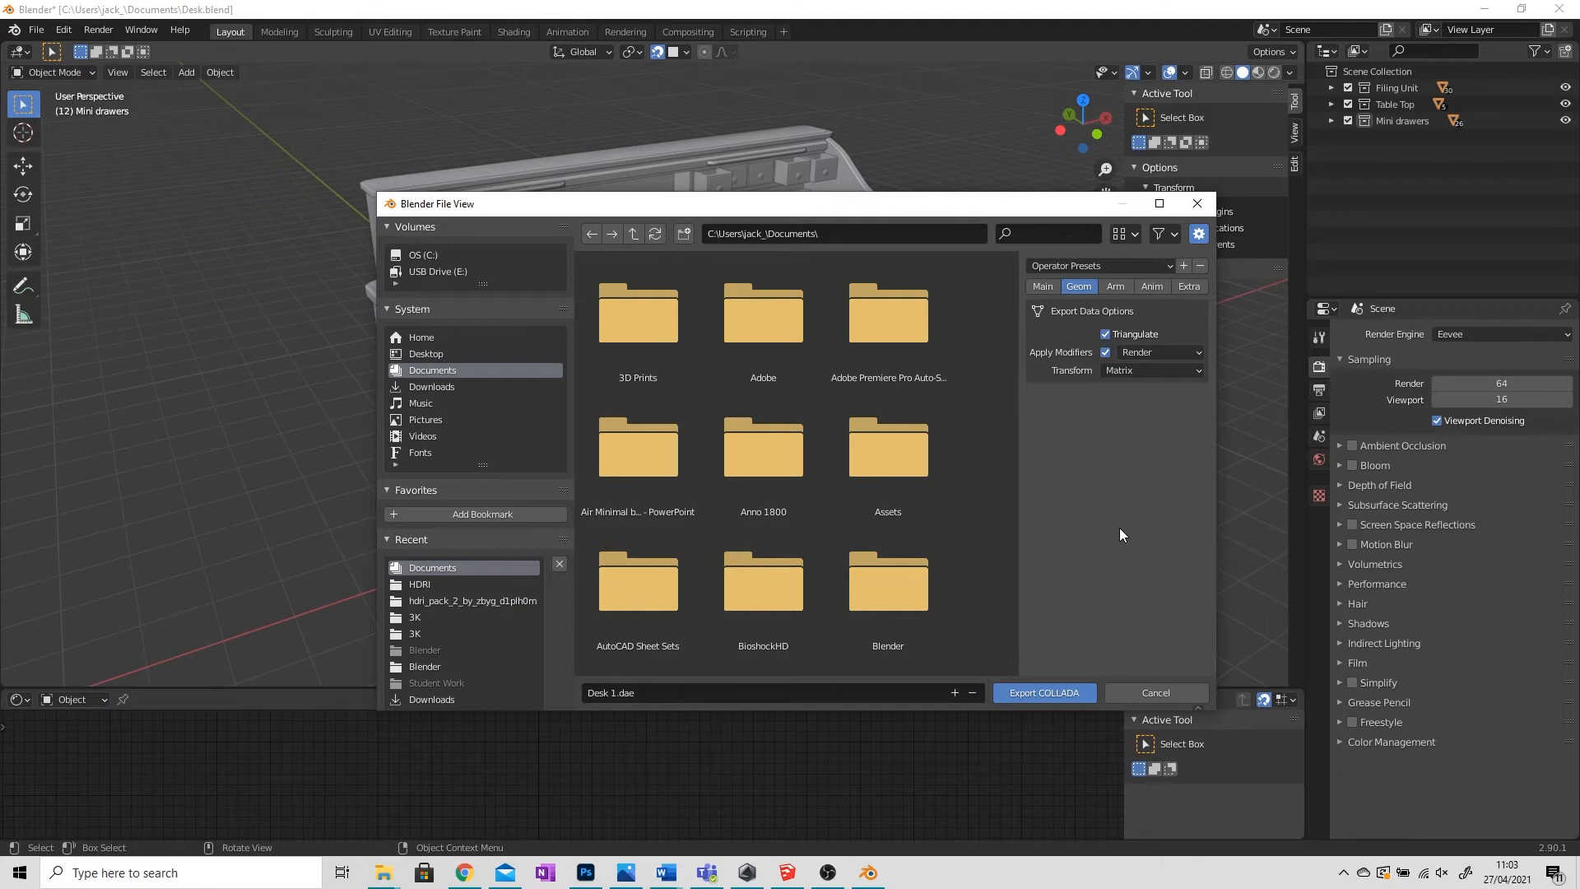
{"action": "mouse_move", "coordinate": [1118, 603]}
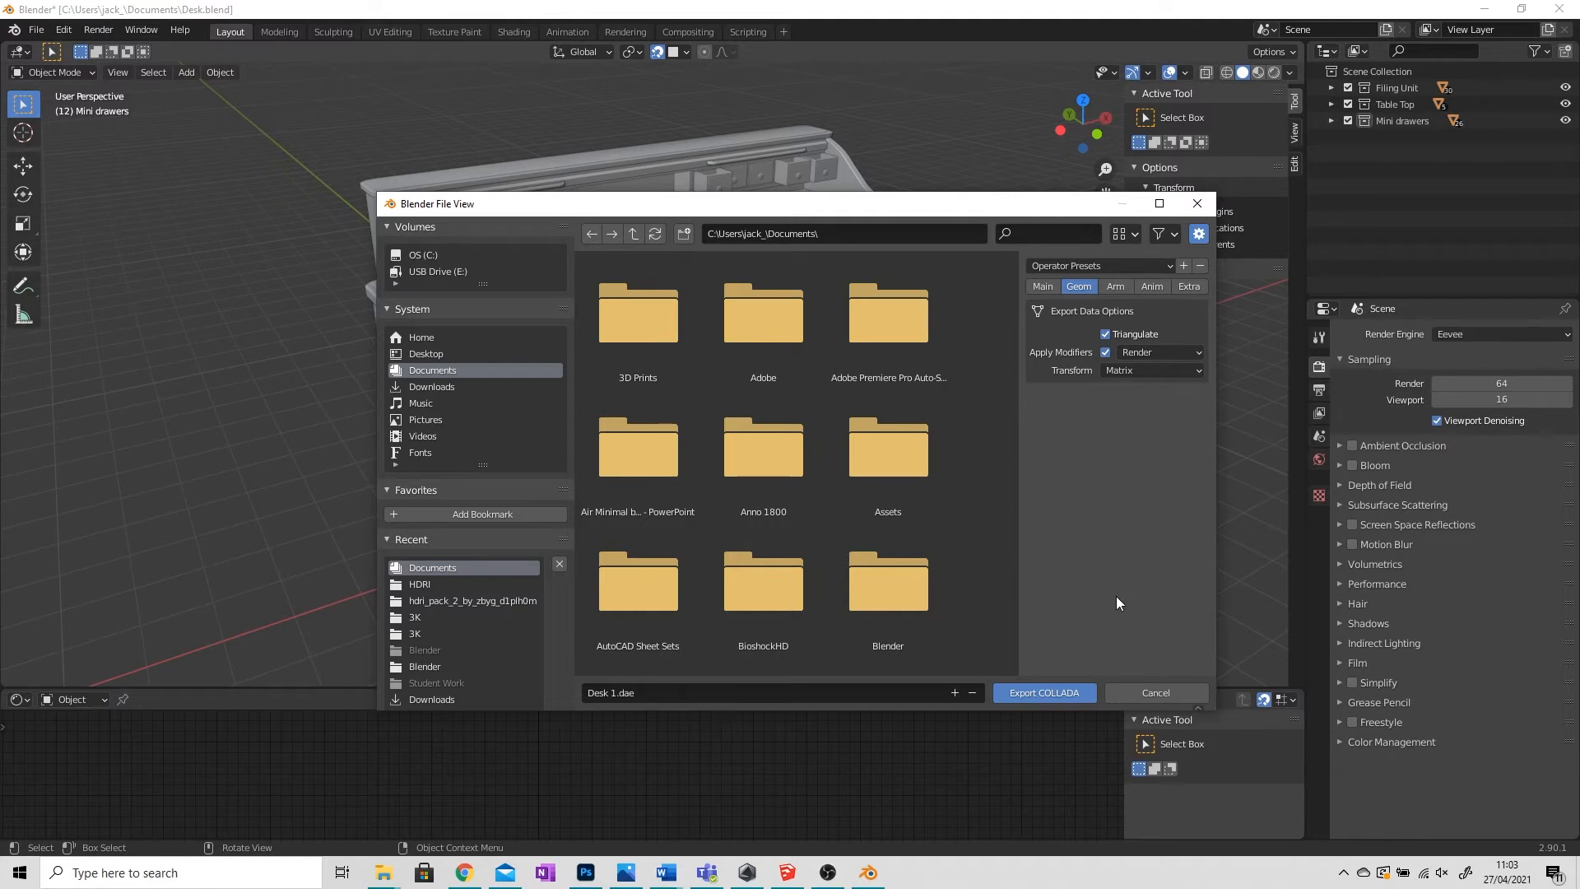
{"action": "left_click", "coordinate": [1043, 693]}
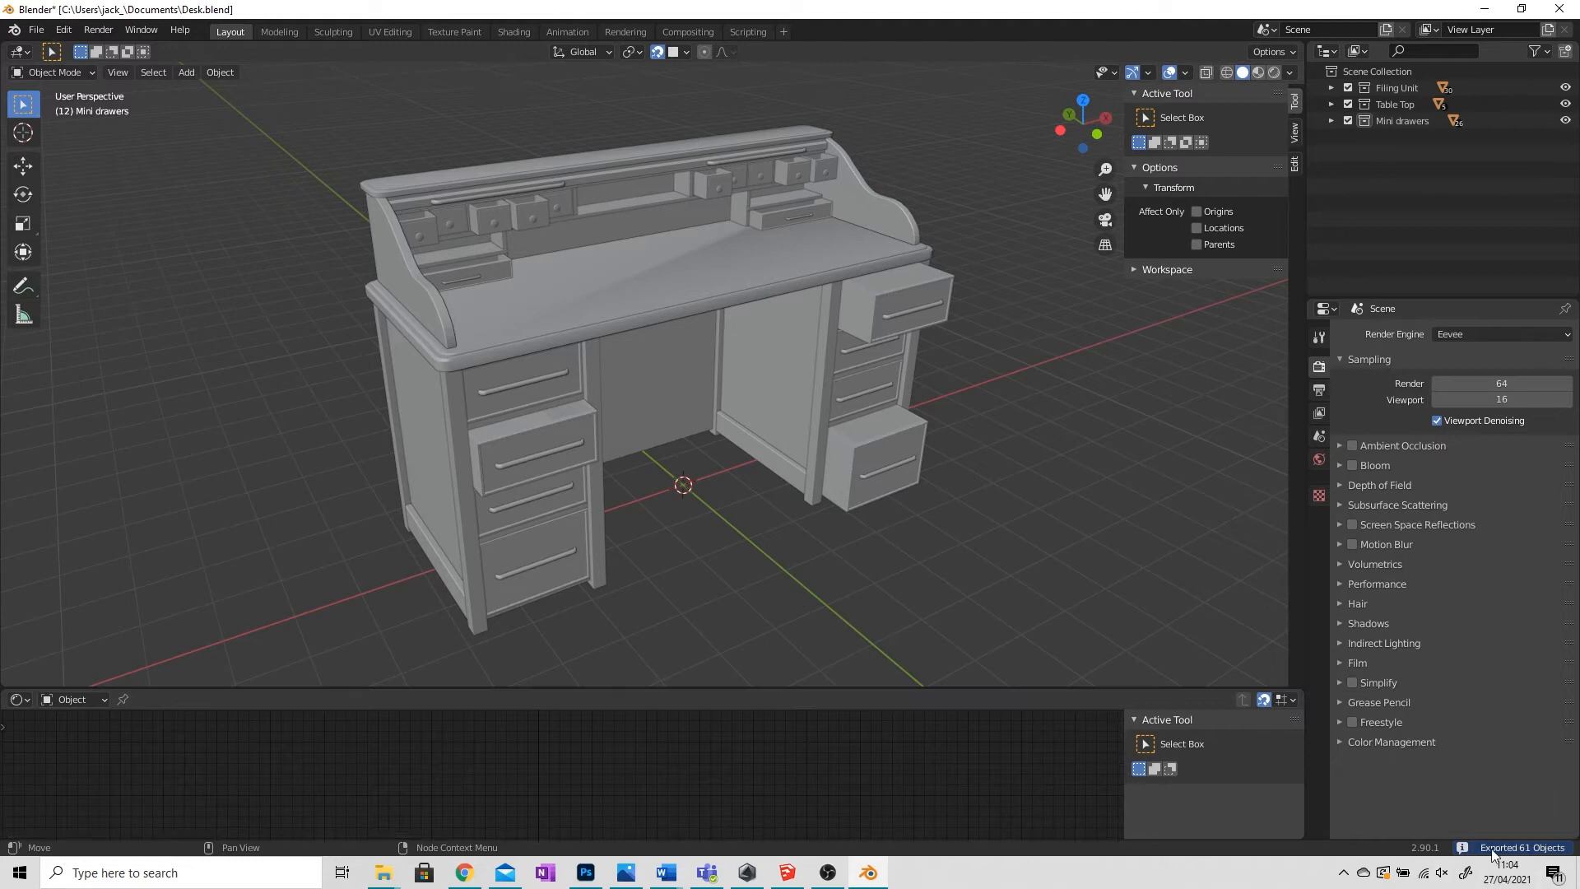
{"action": "mouse_move", "coordinate": [1520, 846]}
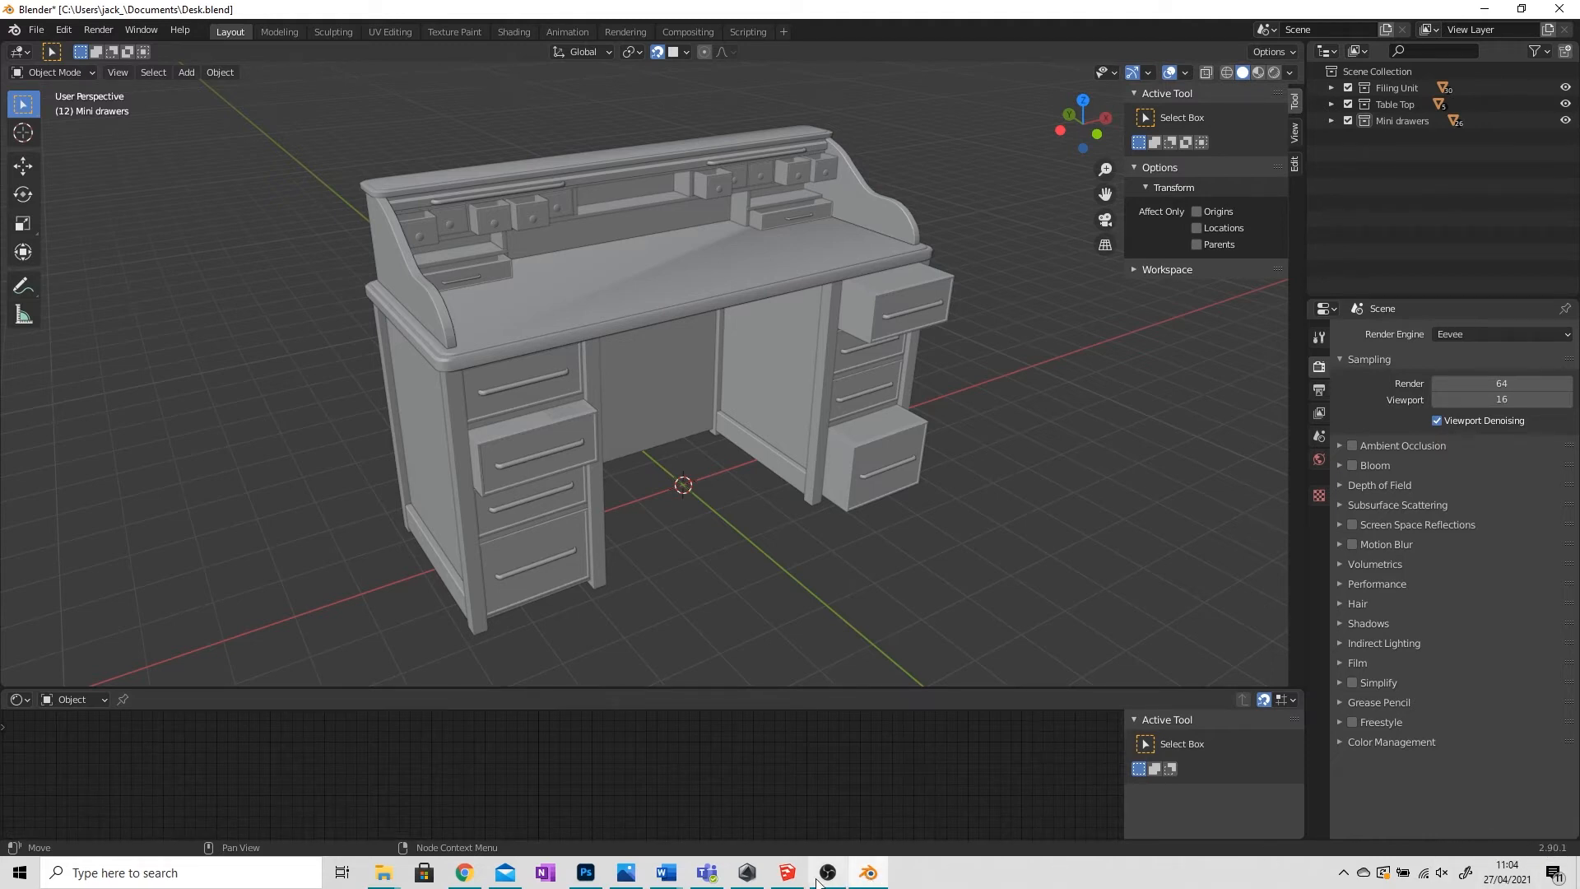
Switch to SketchUp and set the import file type to COLLADA Files (*.dae)
{"action": "left_click", "coordinate": [785, 872]}
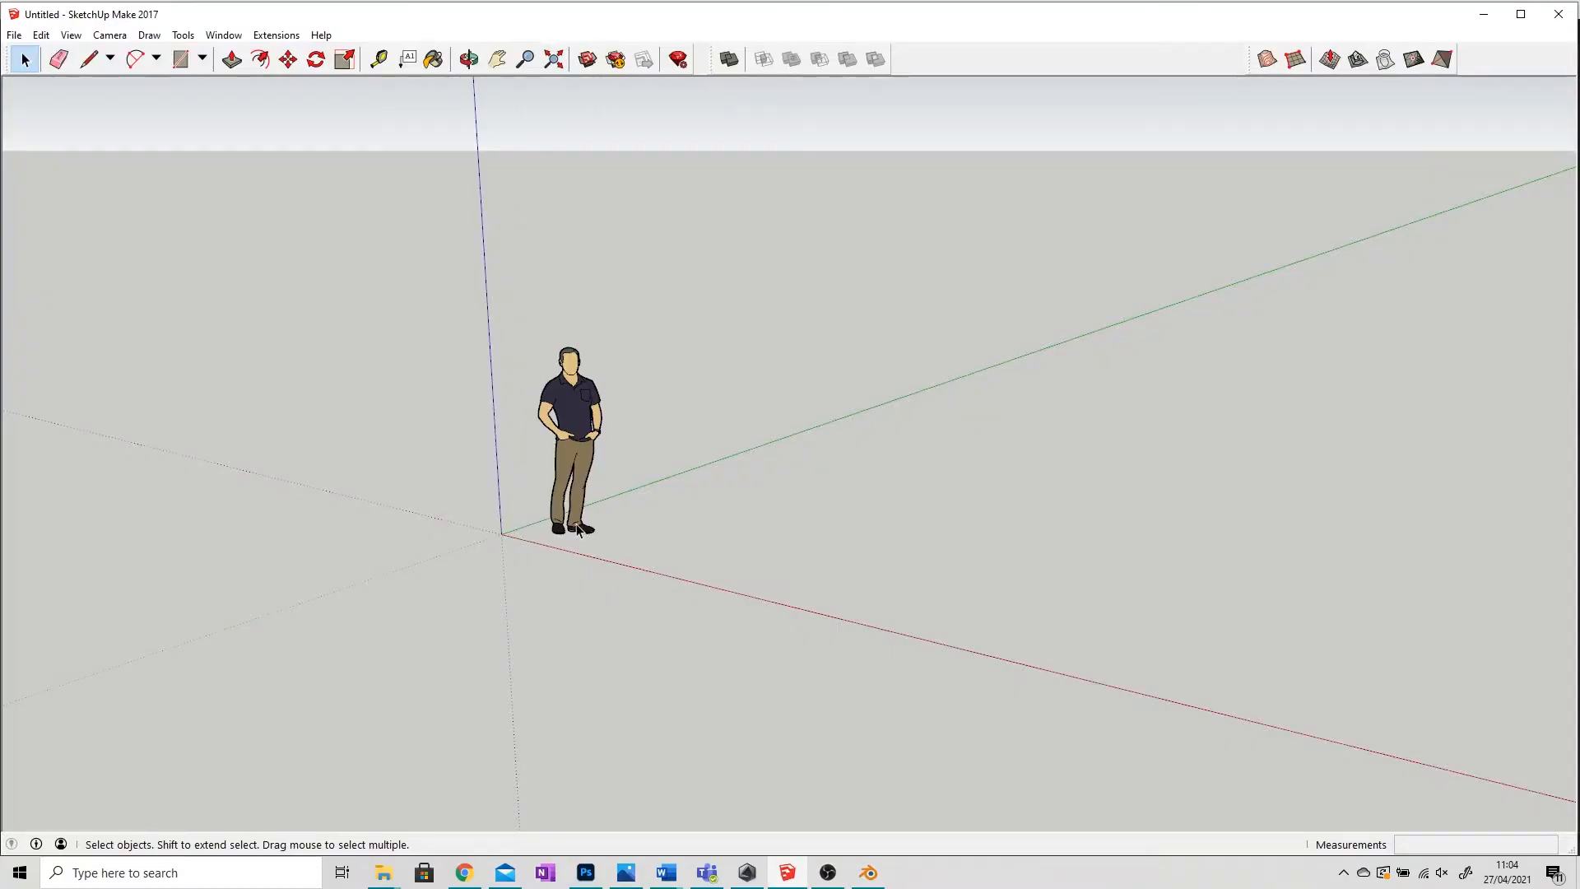
{"action": "left_click", "coordinate": [15, 35]}
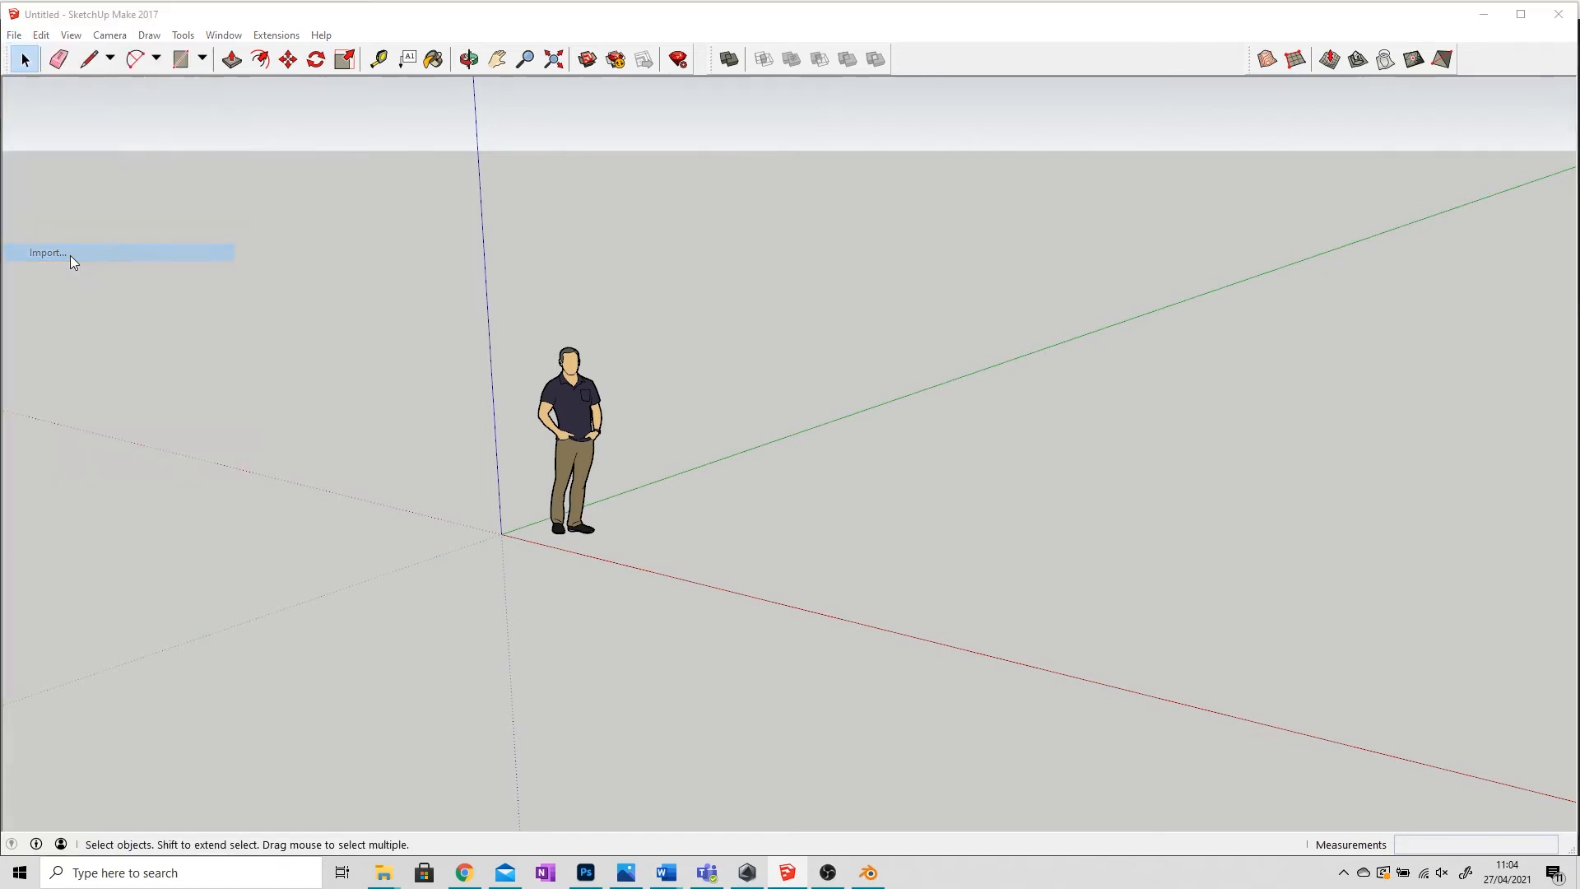
{"action": "left_click", "coordinate": [46, 253]}
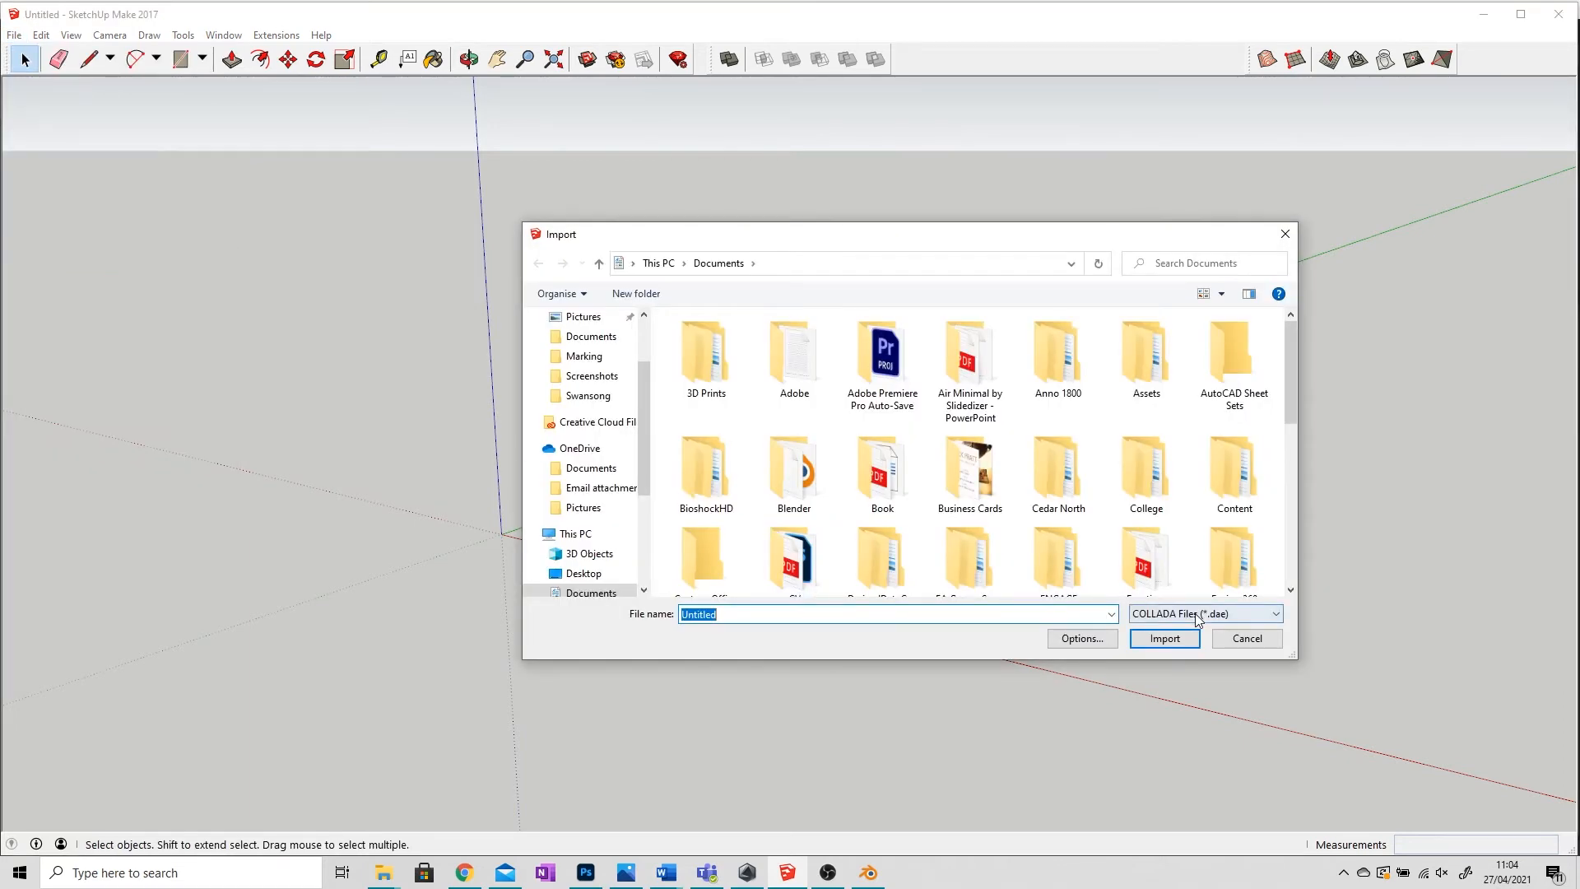
{"action": "mouse_move", "coordinate": [1215, 619]}
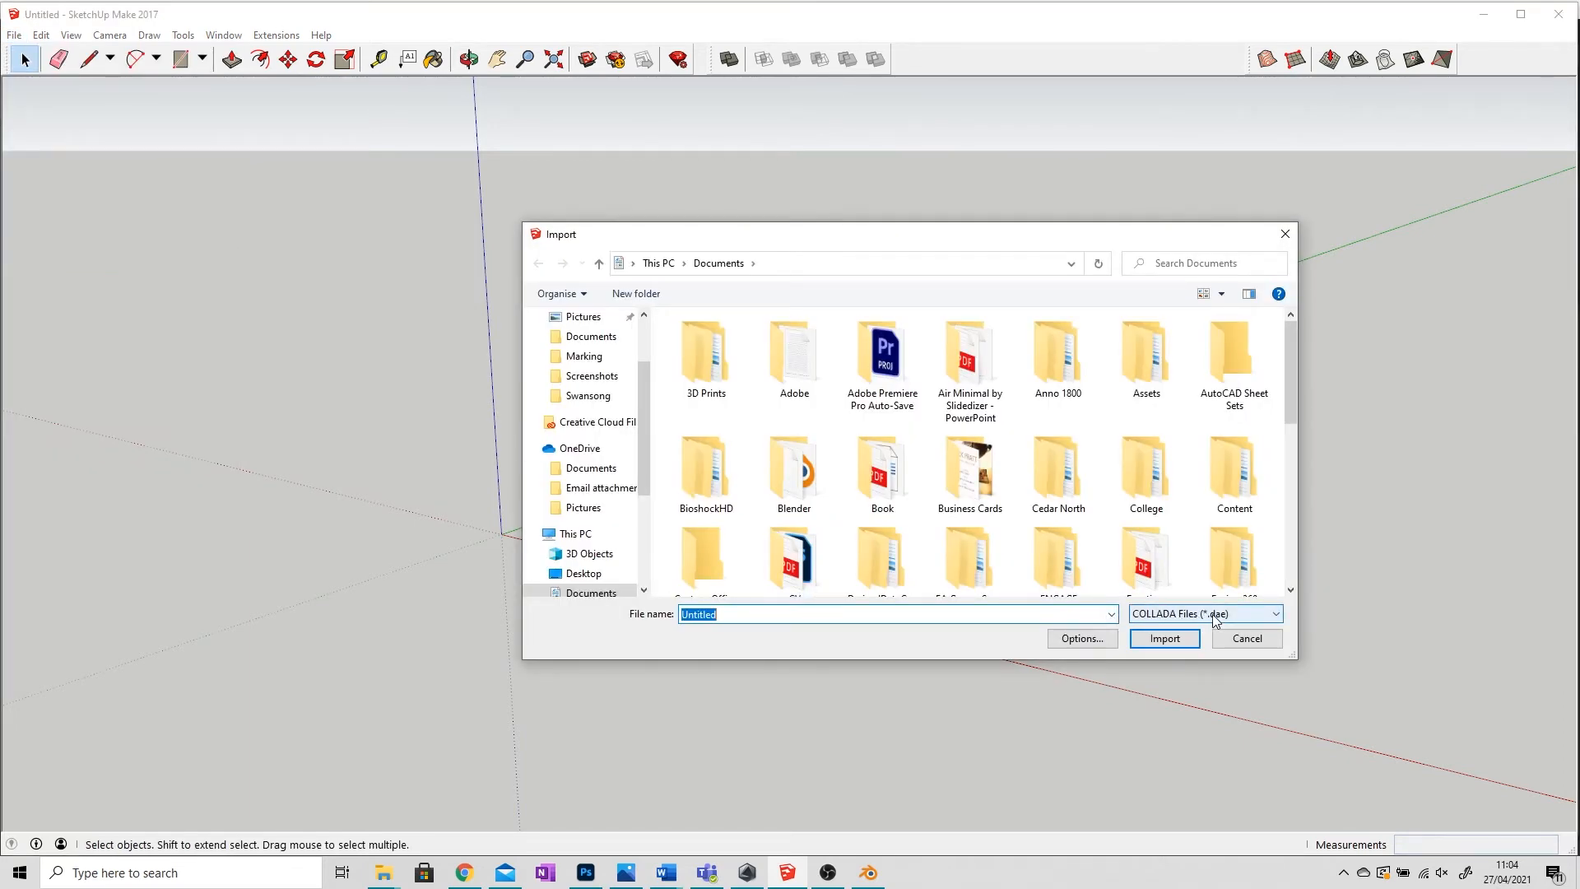
{"action": "left_click", "coordinate": [1273, 614]}
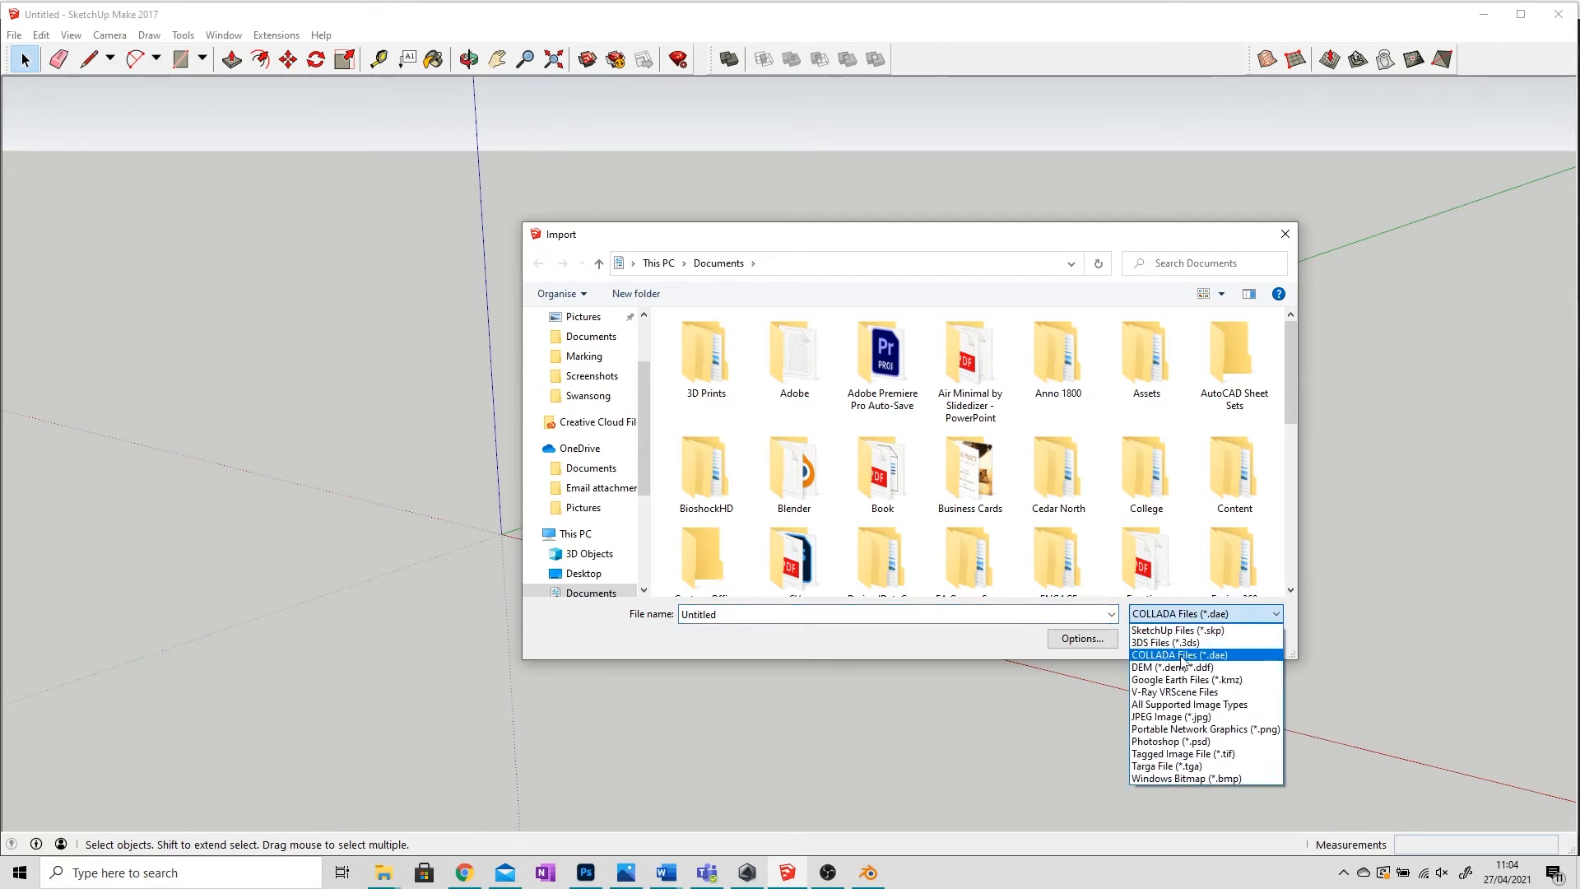
{"action": "left_click", "coordinate": [1176, 630]}
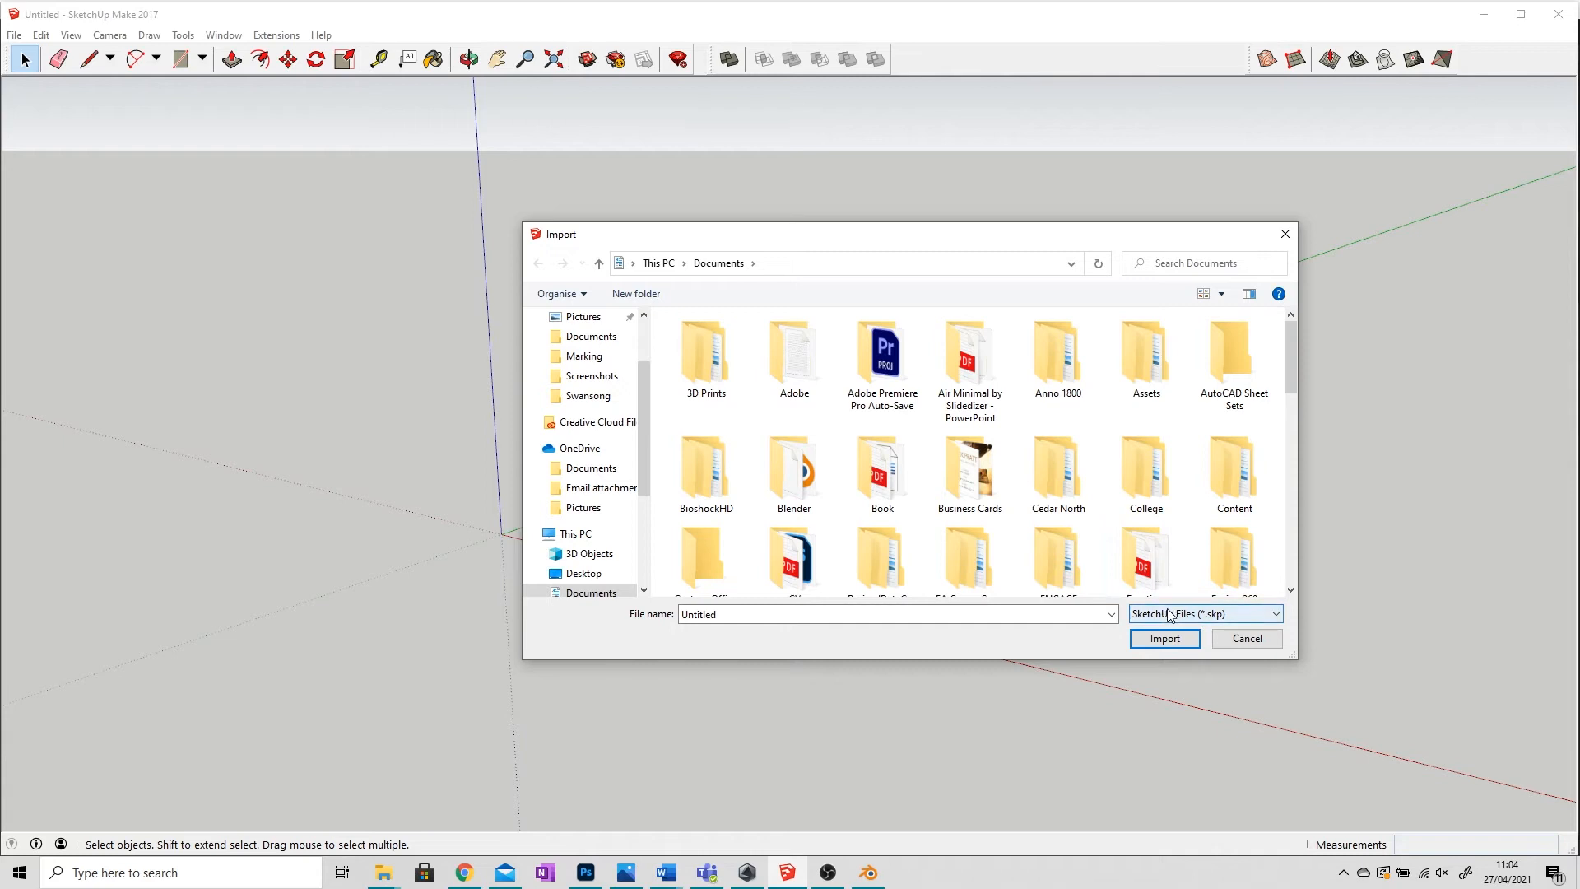
{"action": "left_click", "coordinate": [1205, 614]}
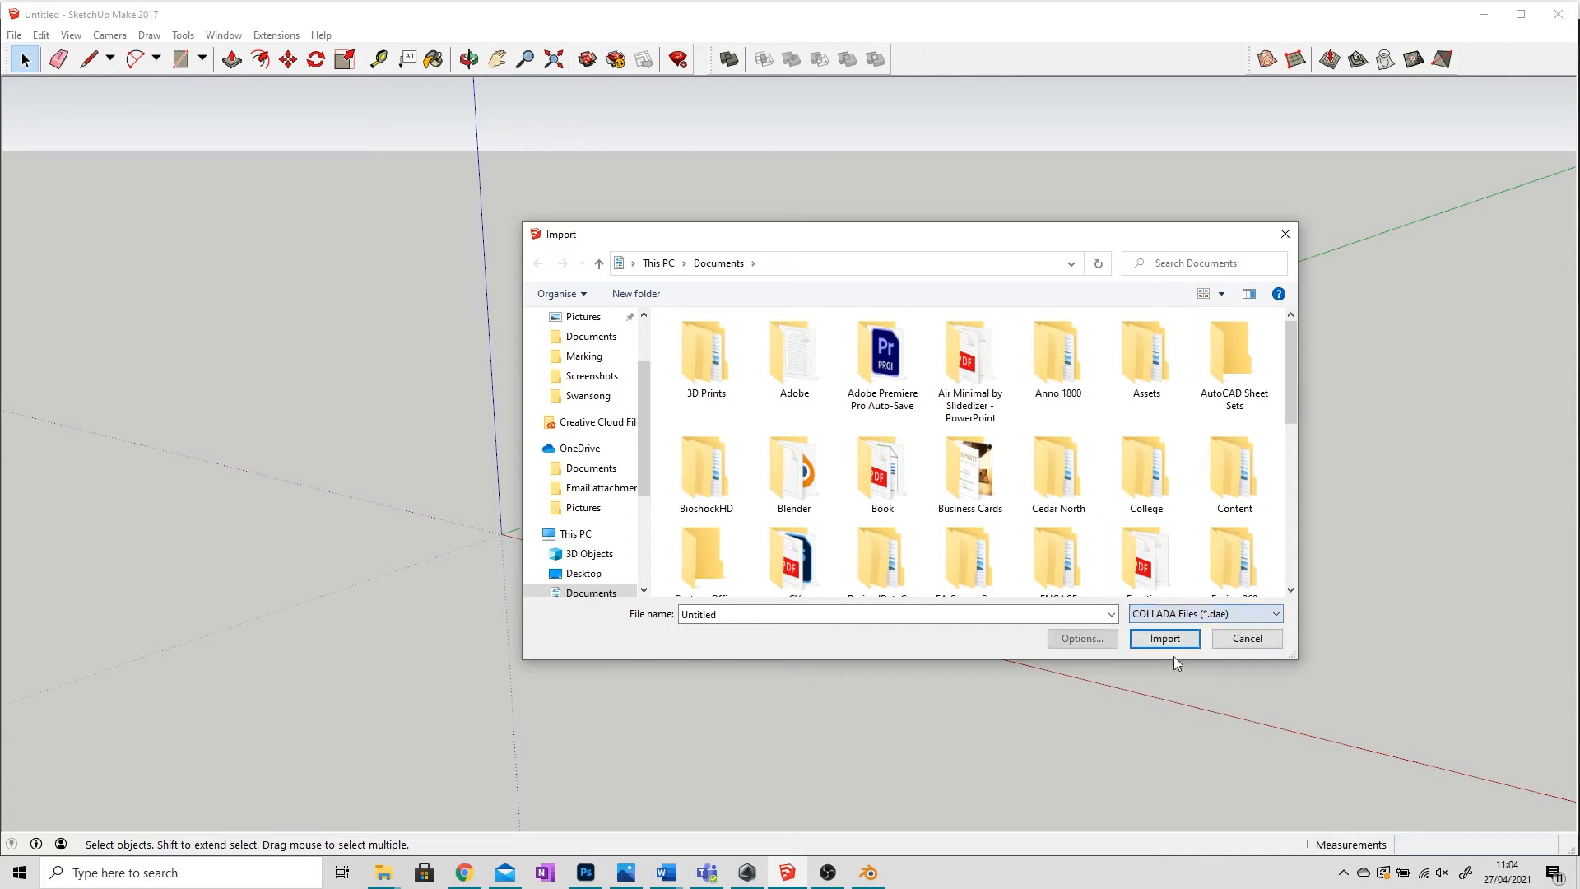
Select the Desk 1 Collada file in Documents and import it
{"action": "scroll", "scroll_direction": "down", "scroll_amount": 3}
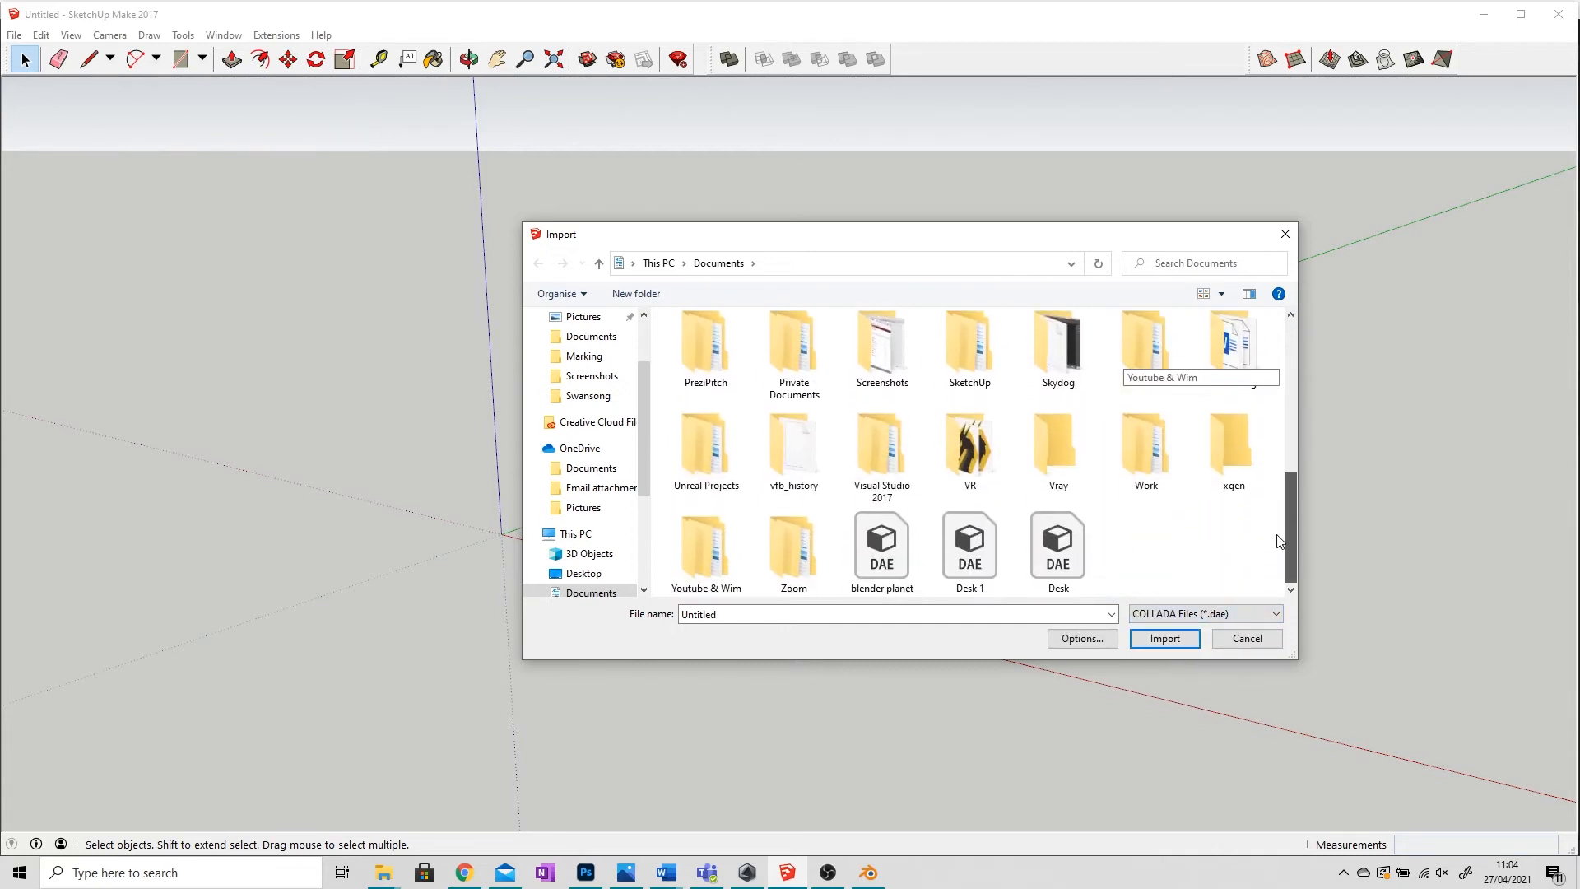
{"action": "left_click", "coordinate": [968, 545]}
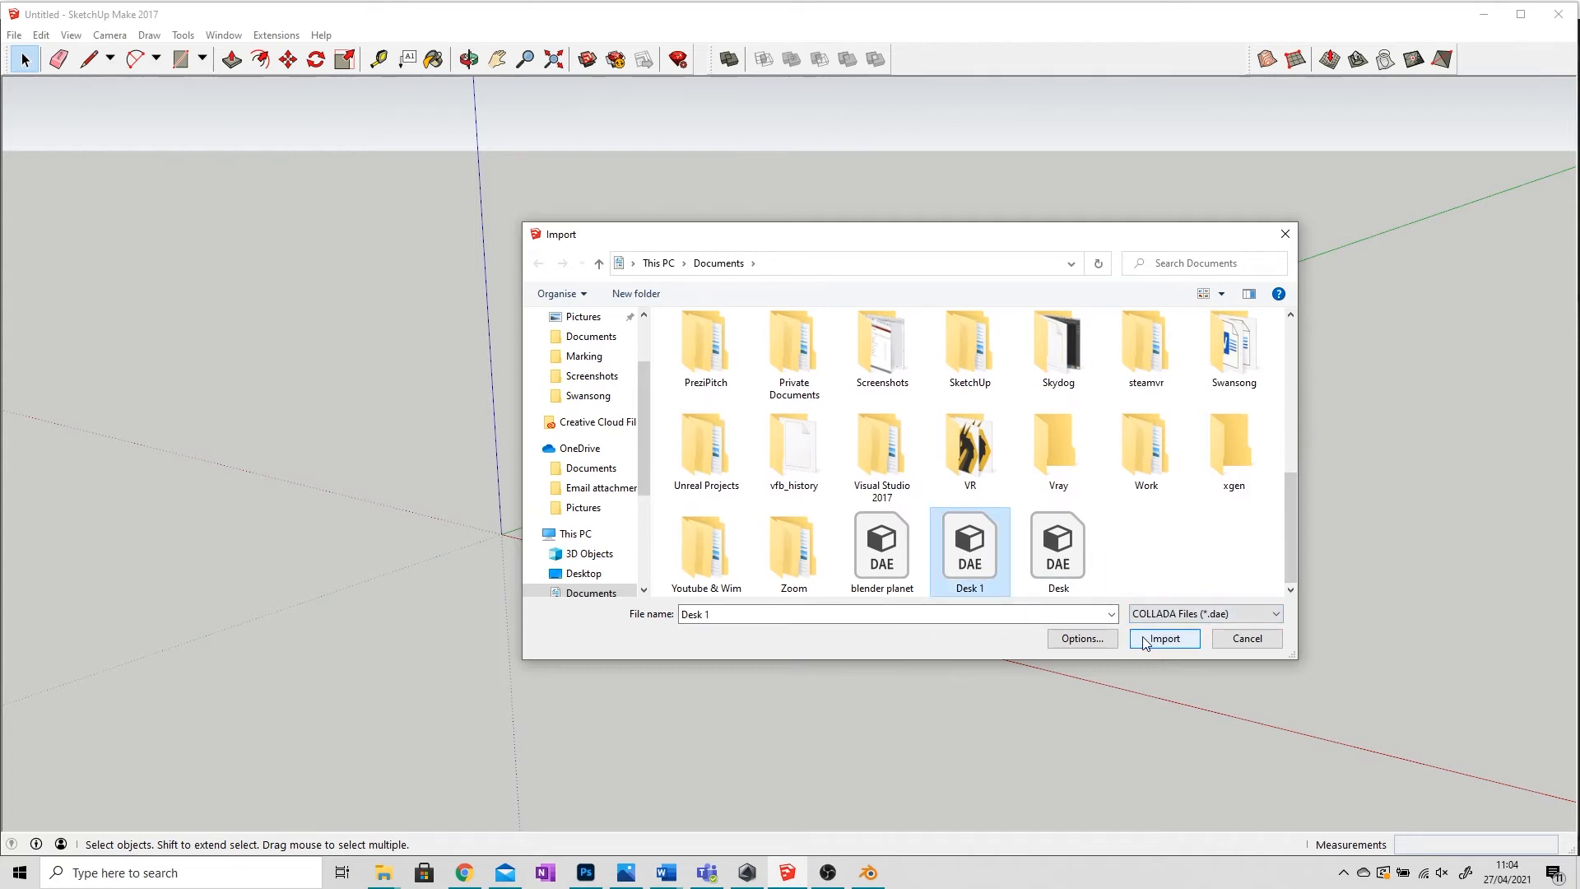
{"action": "left_click", "coordinate": [1164, 638]}
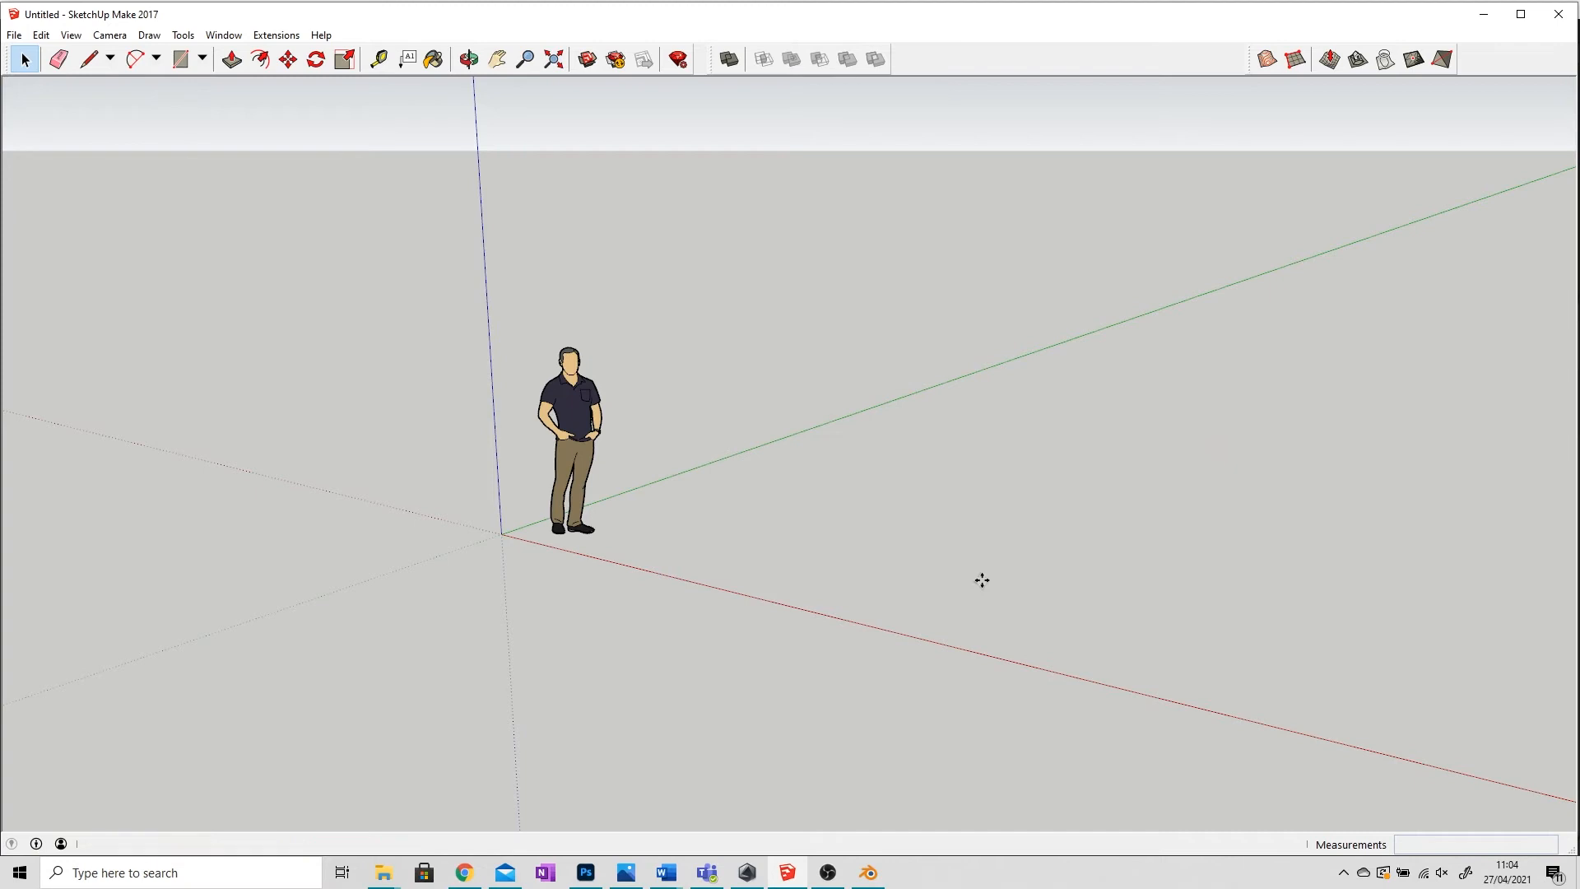
Move the imported desk into position by the origin and switch back to Blender
{"action": "left_click", "coordinate": [286, 59]}
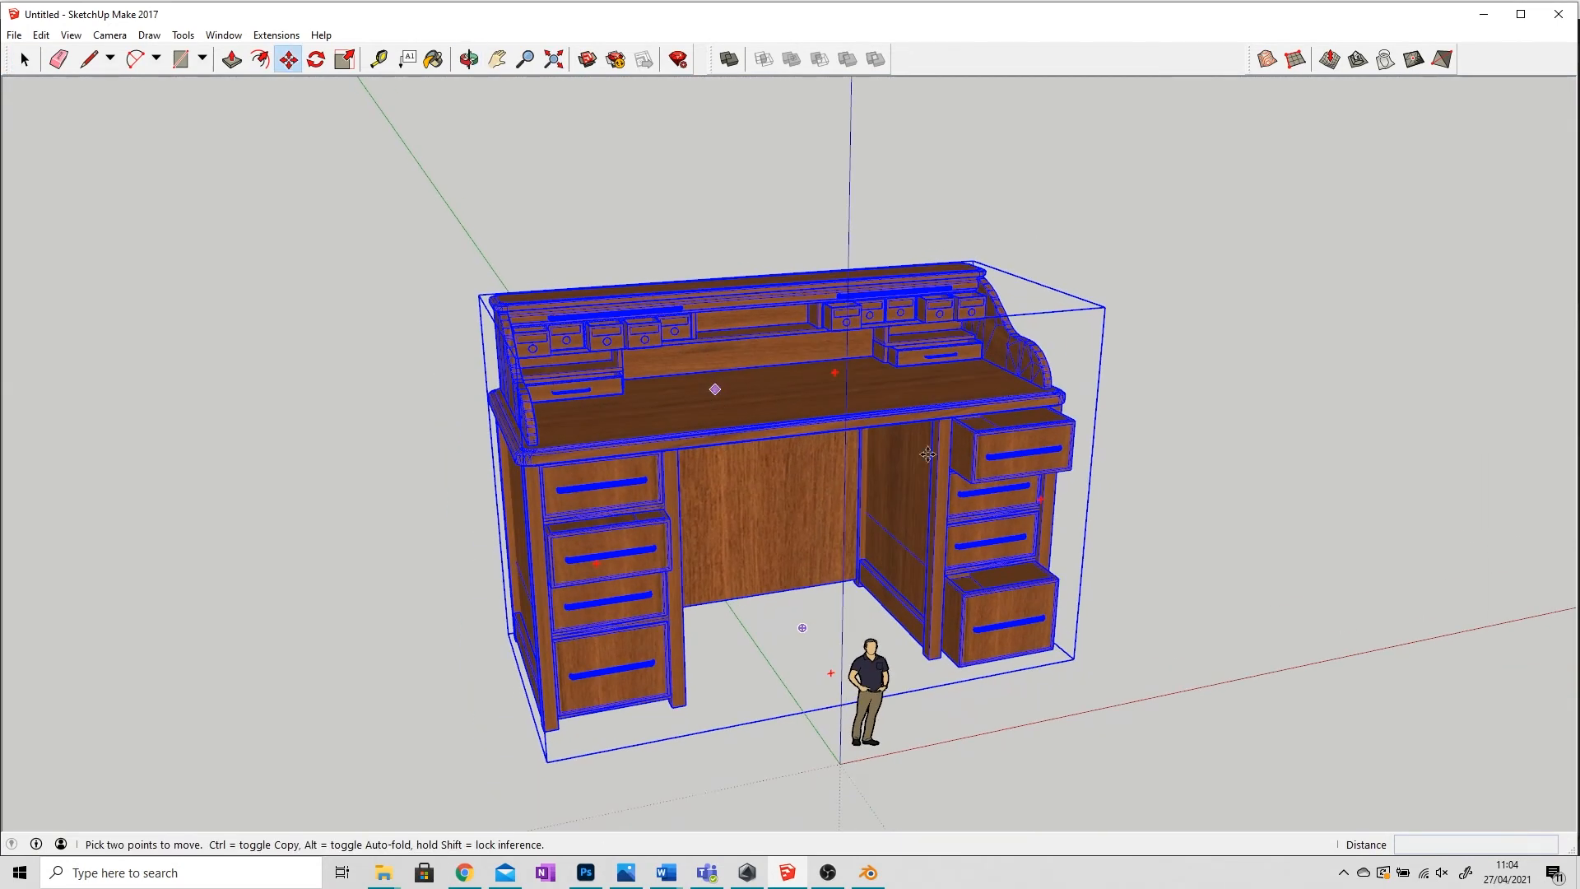
{"action": "mouse_move", "coordinate": [882, 655]}
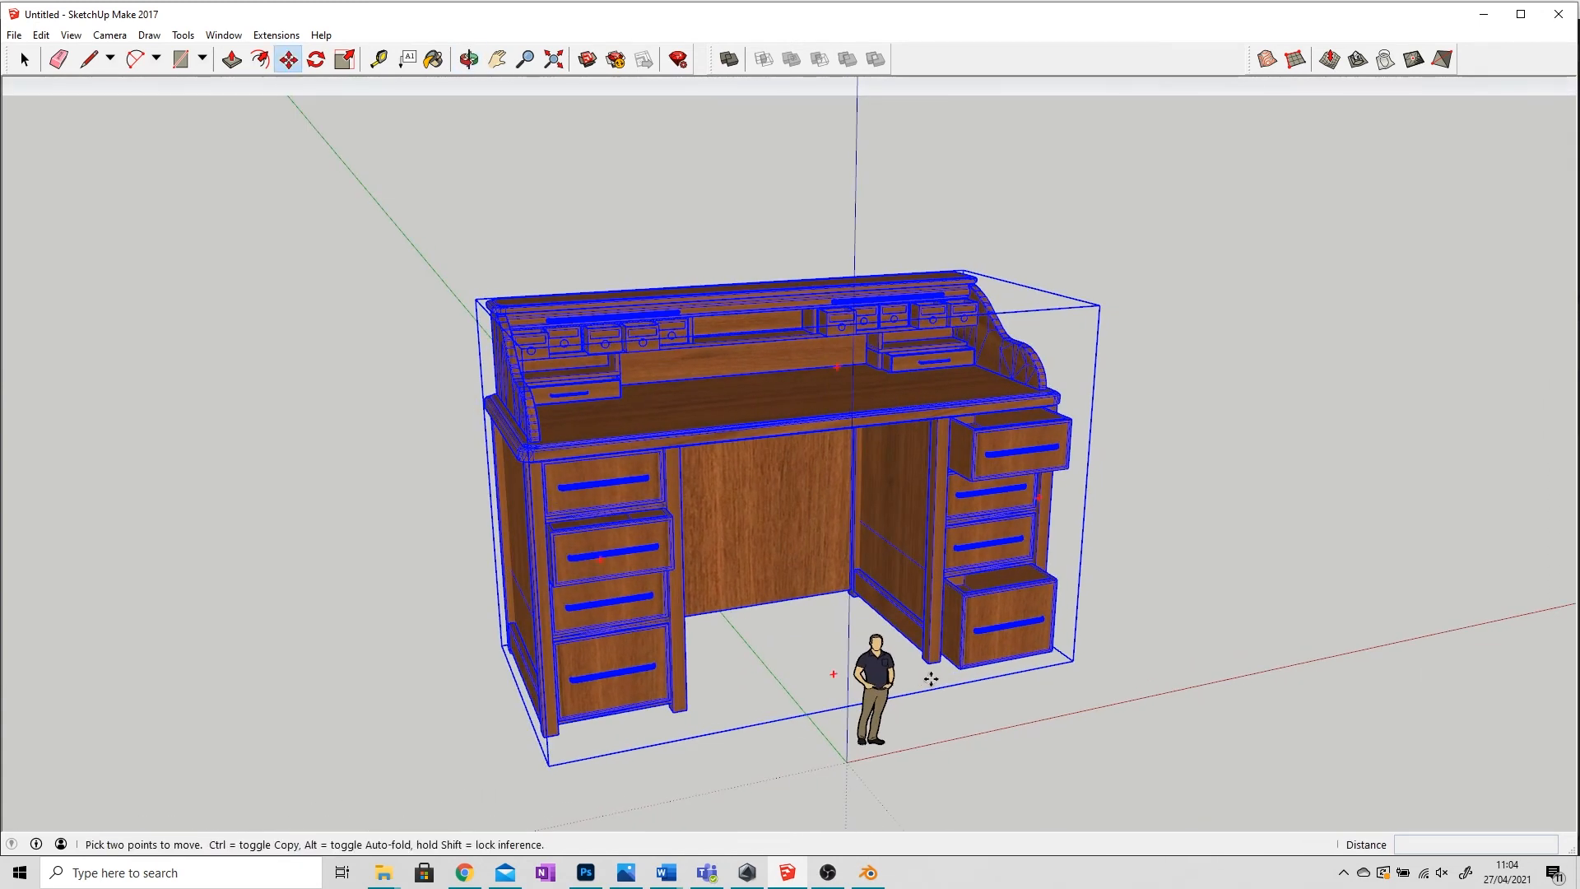
{"action": "mouse_move", "coordinate": [992, 275]}
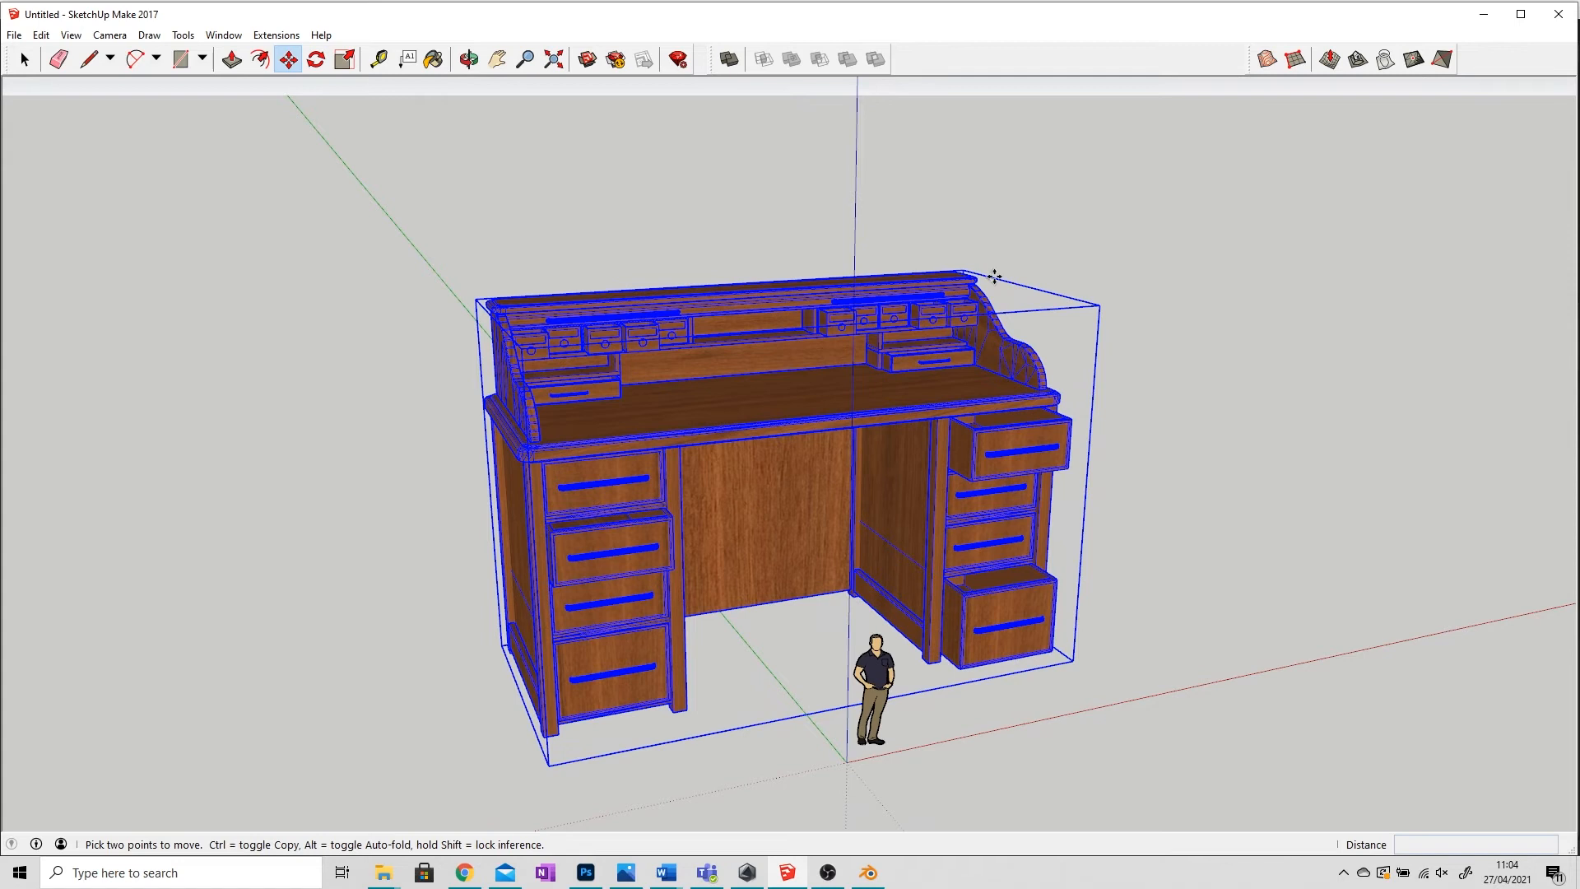
{"action": "mouse_move", "coordinate": [996, 565]}
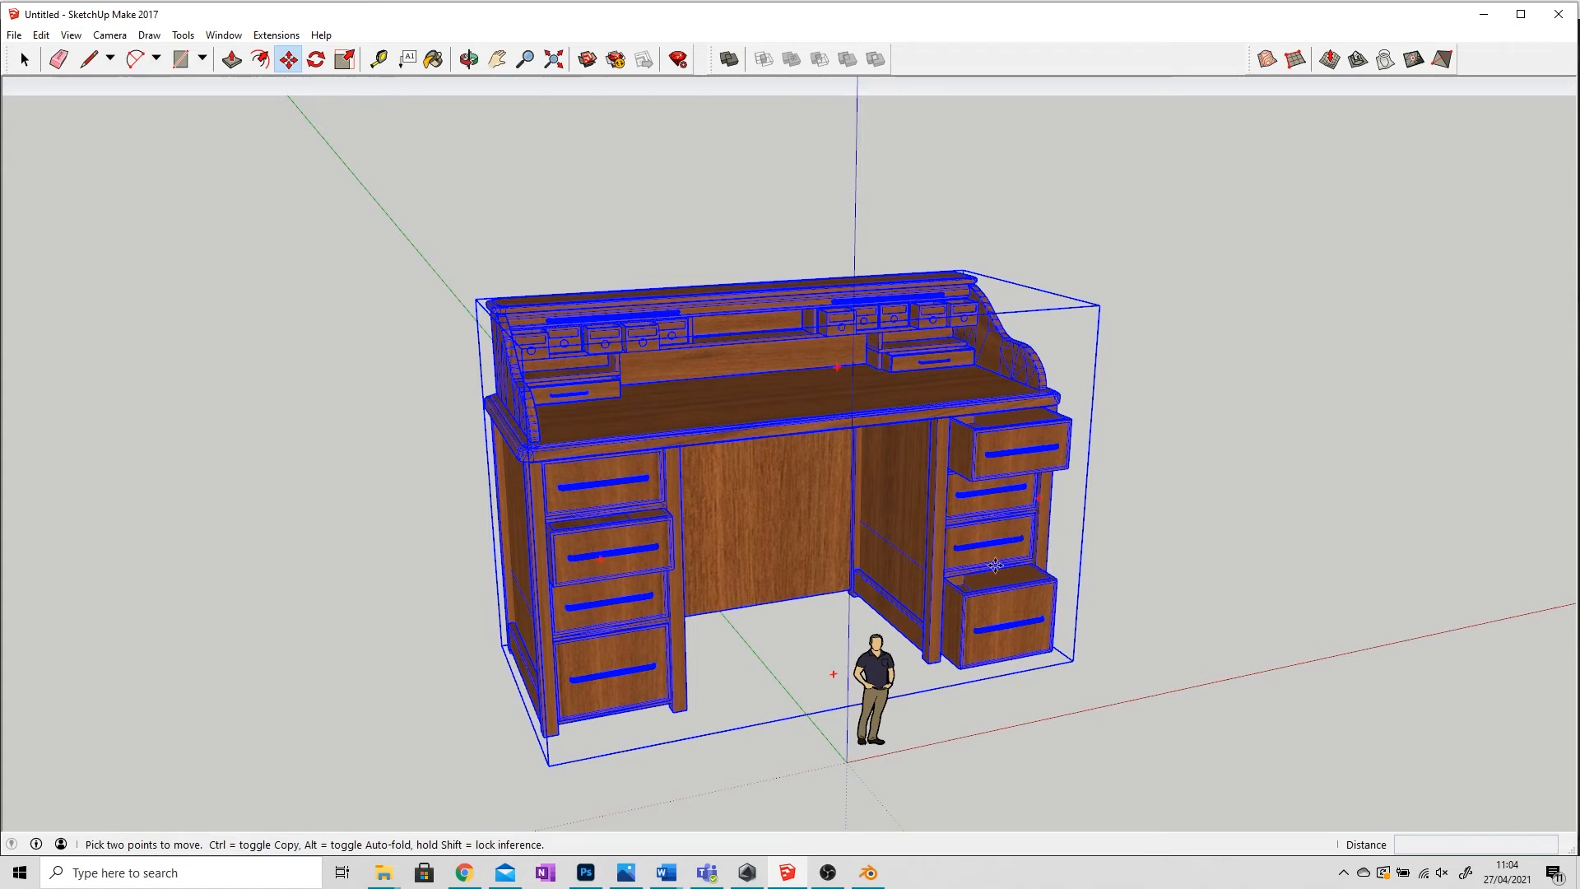
{"action": "left_click", "coordinate": [21, 59]}
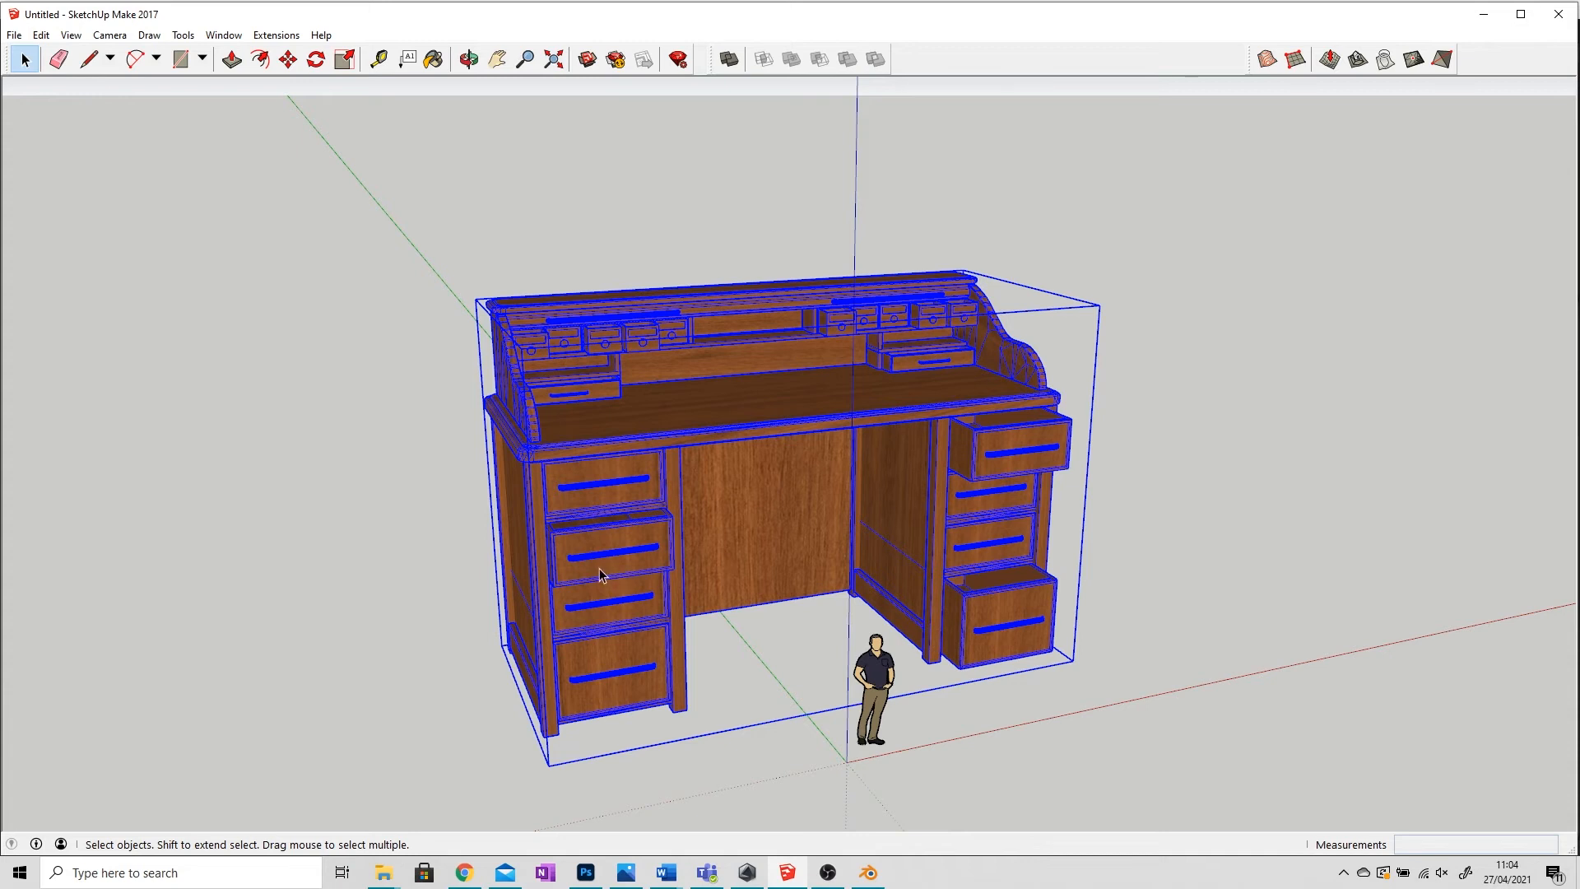
{"action": "left_click", "coordinate": [864, 873]}
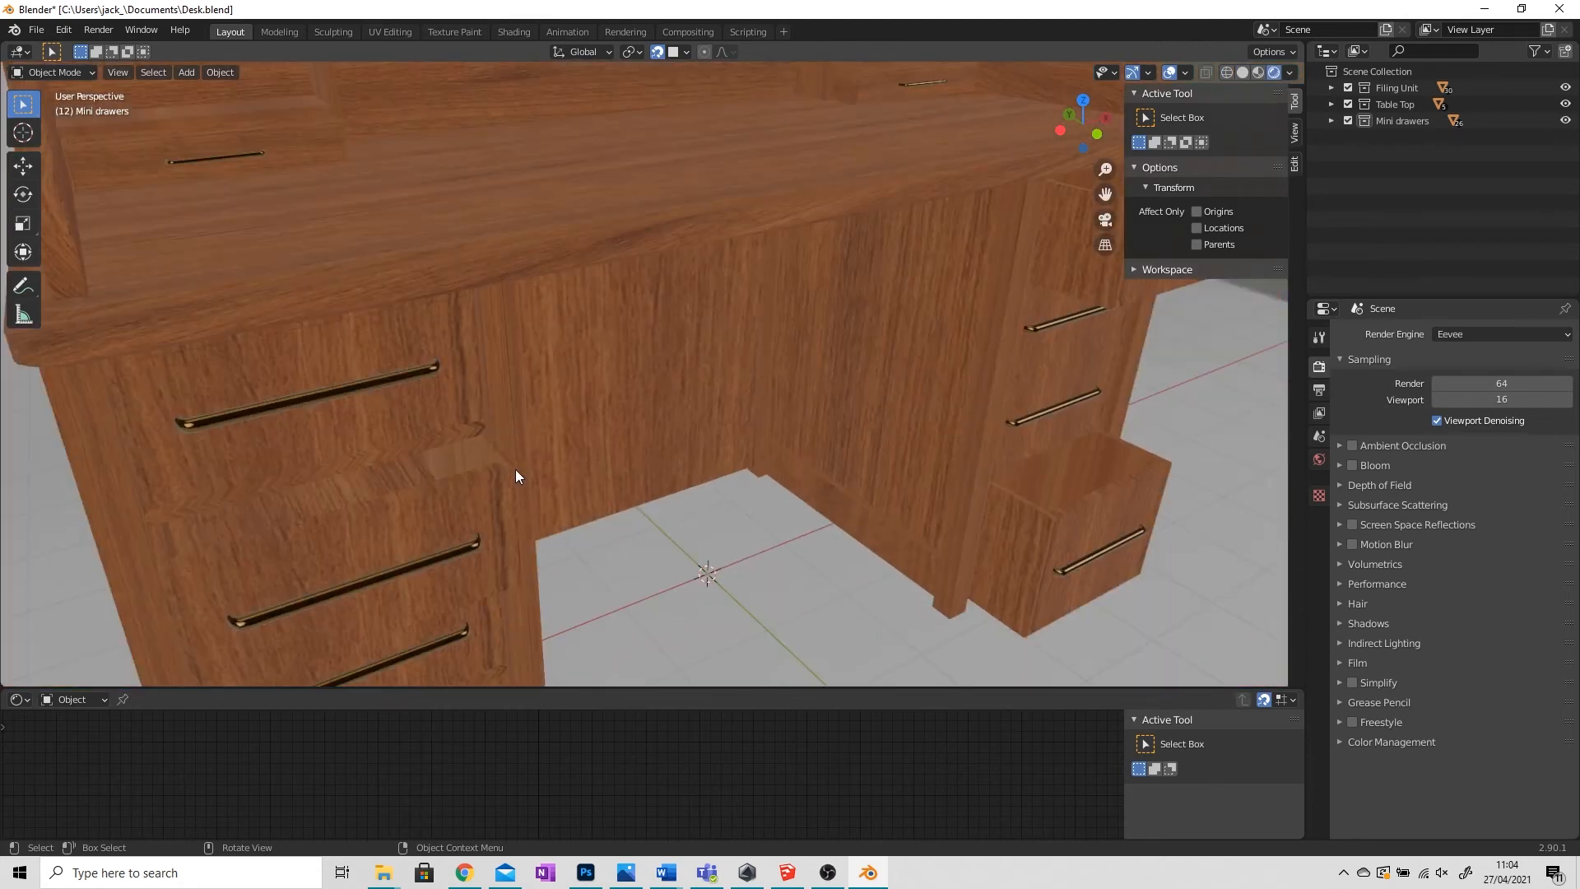
{"action": "mouse_move", "coordinate": [232, 631]}
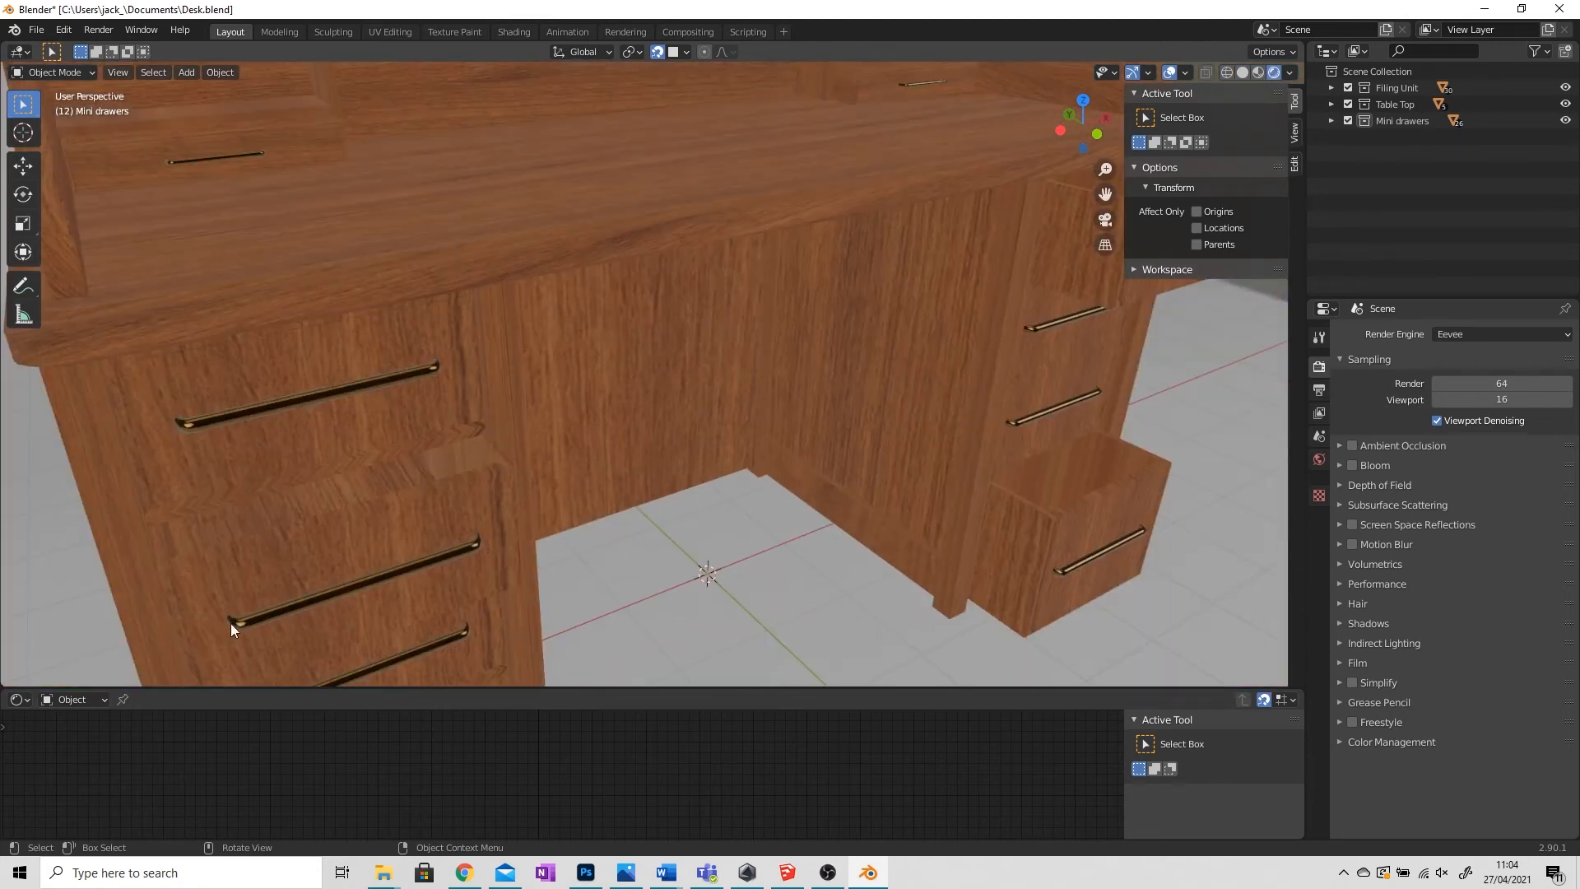
Bring up the textured desk model to inspect its drawers and wood grain
{"action": "left_click", "coordinate": [787, 872]}
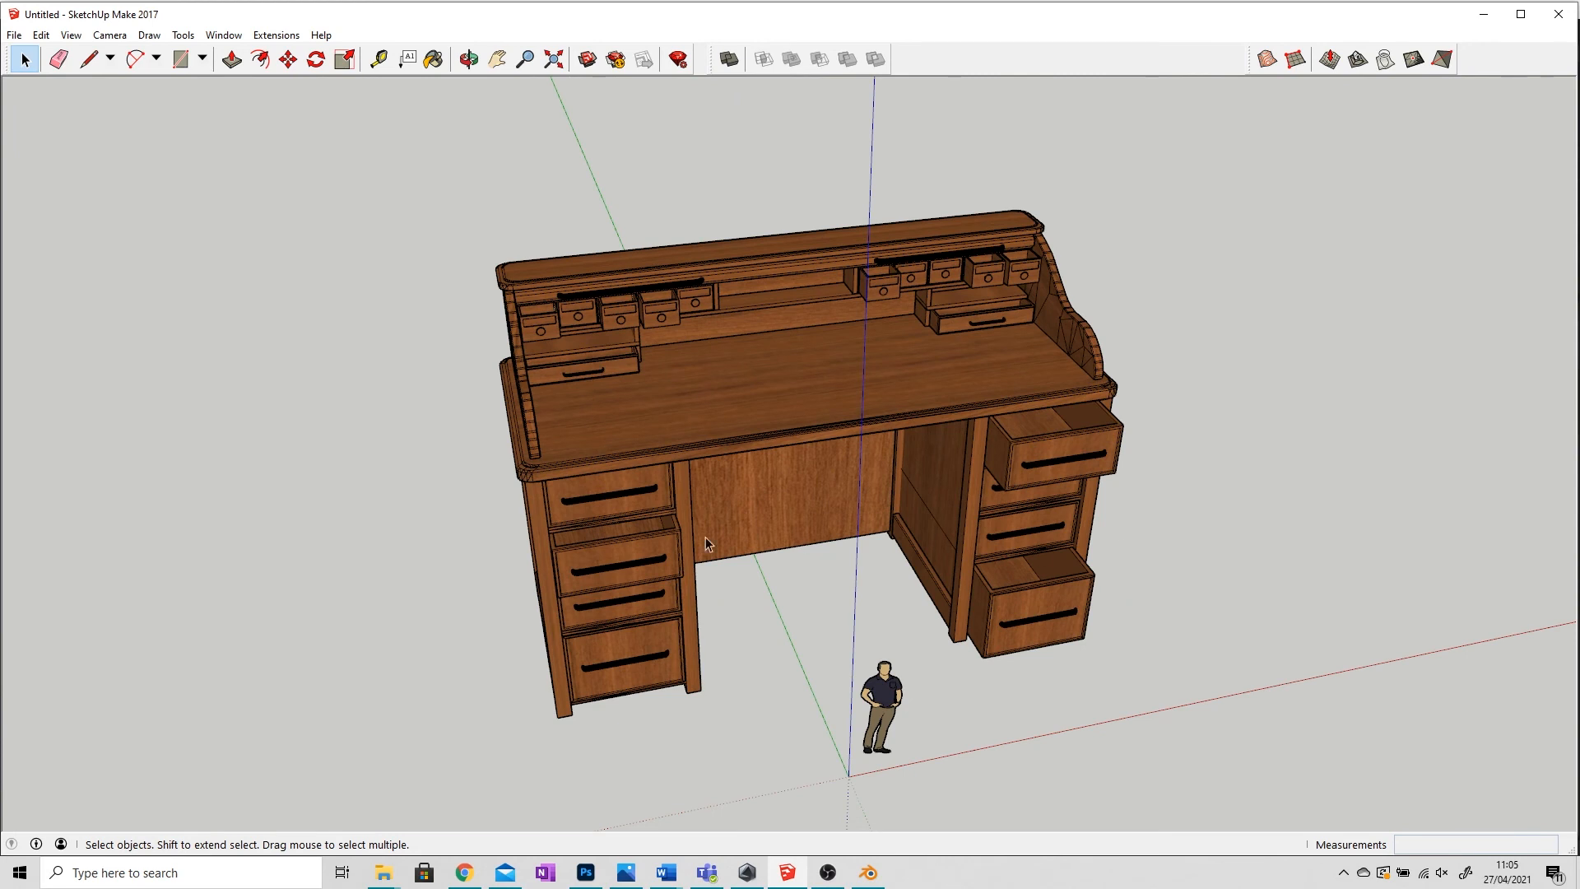
{"action": "mouse_move", "coordinate": [645, 575]}
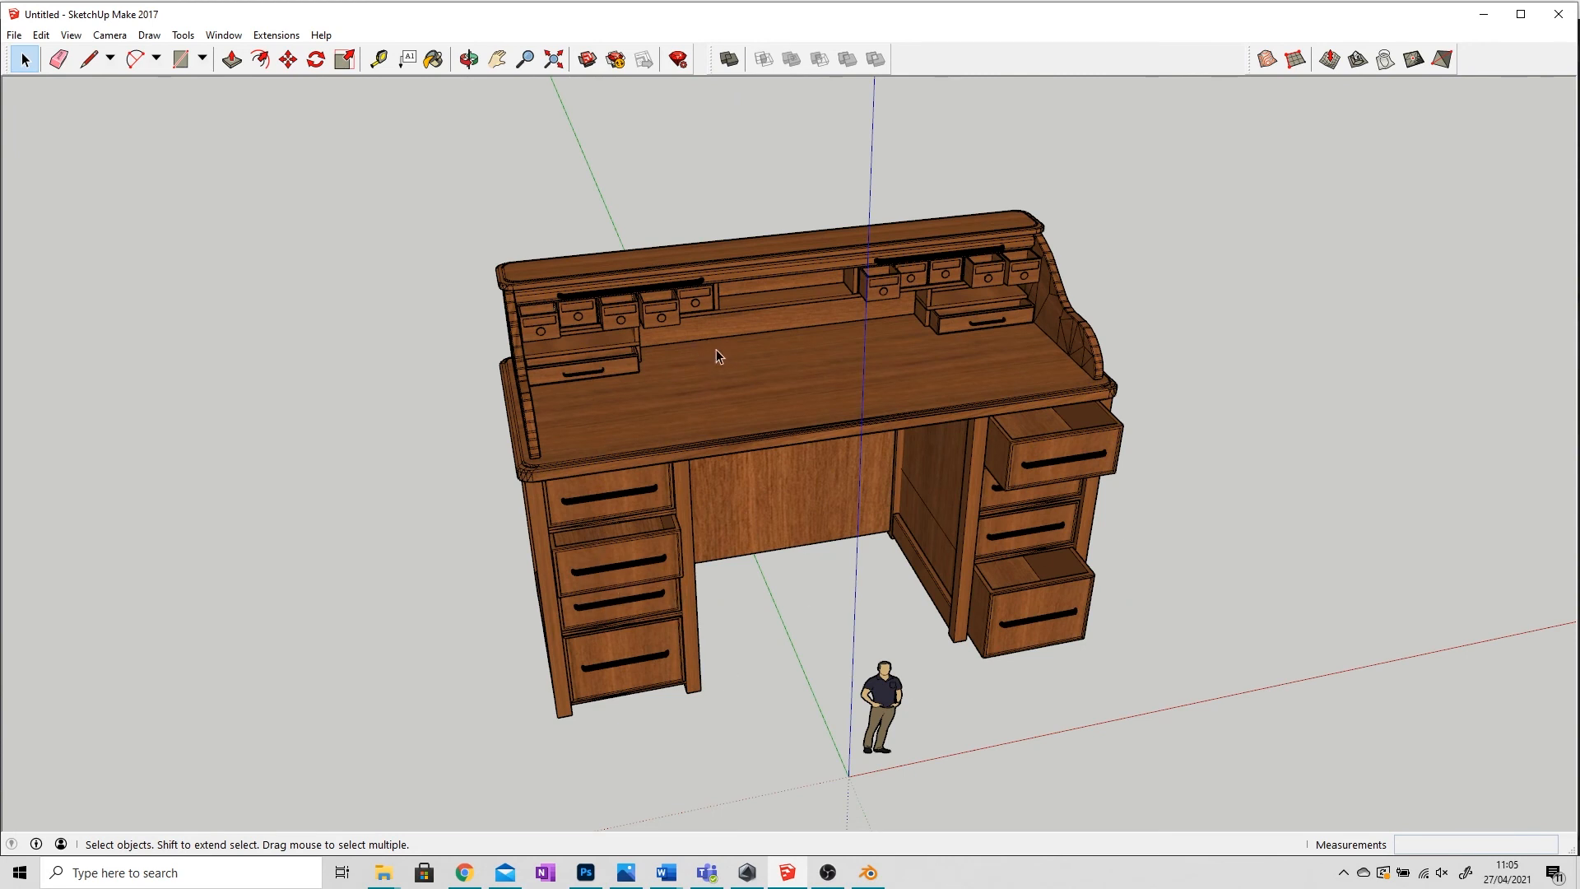
{"action": "mouse_move", "coordinate": [861, 583]}
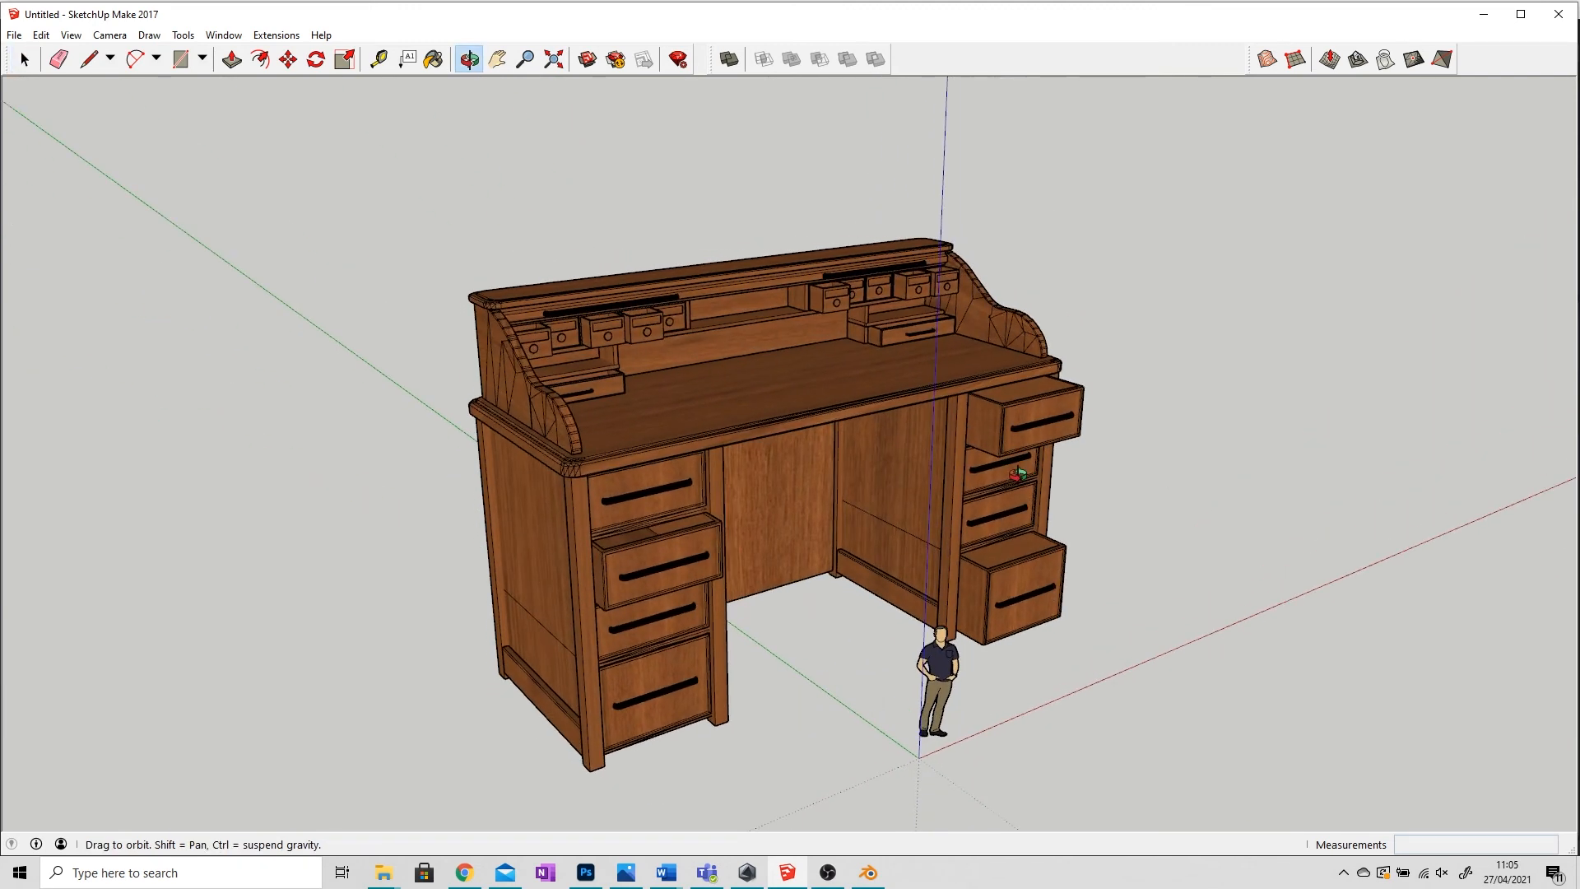
{"action": "left_click", "coordinate": [23, 59]}
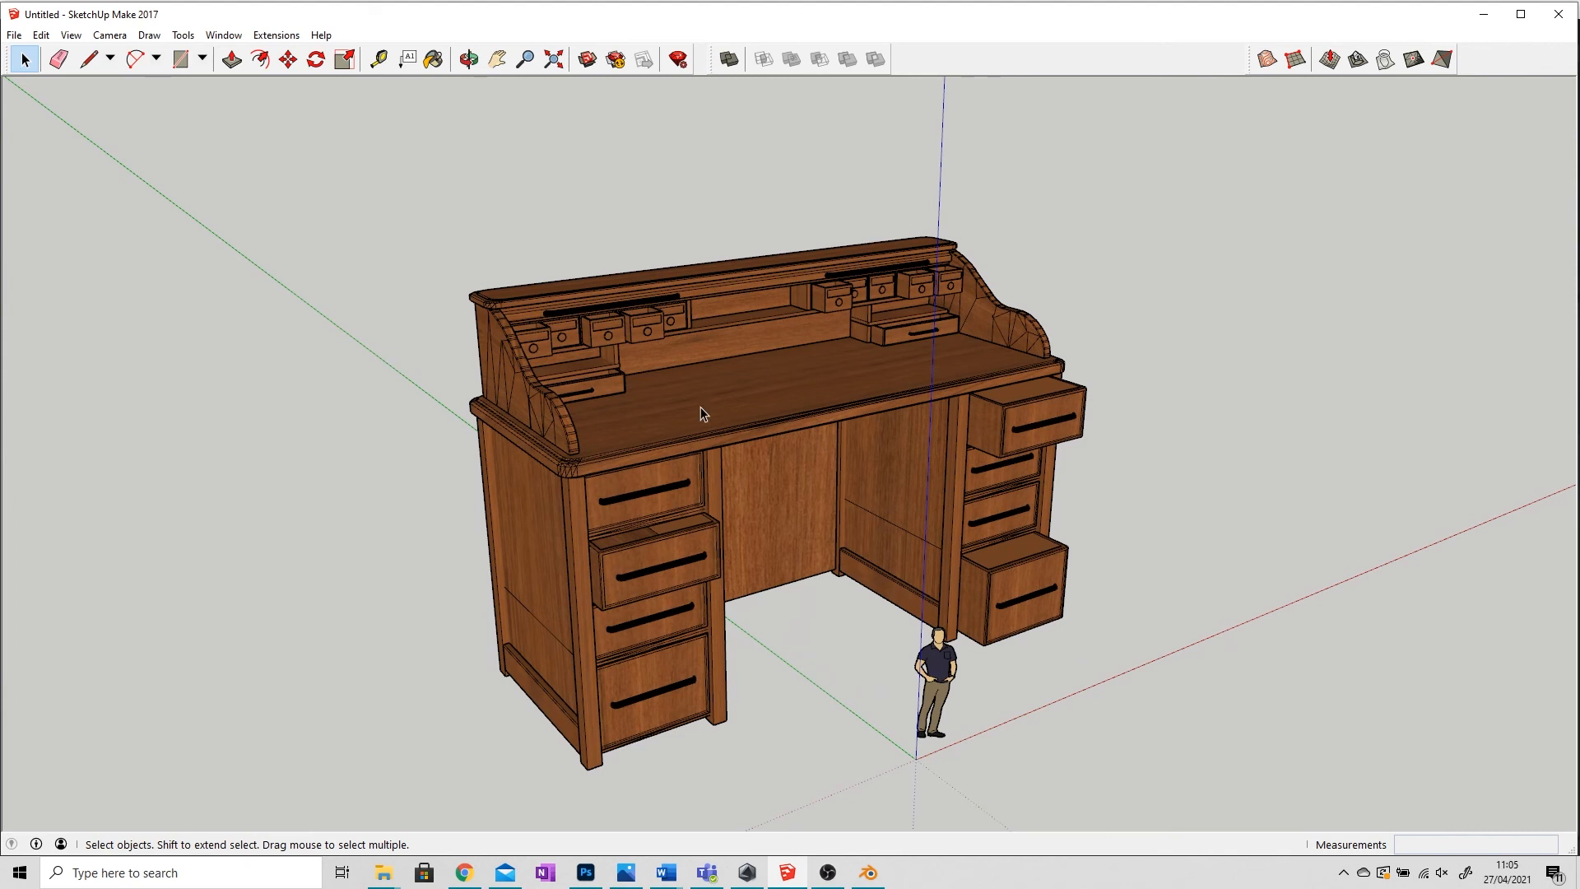
{"action": "left_click", "coordinate": [703, 414]}
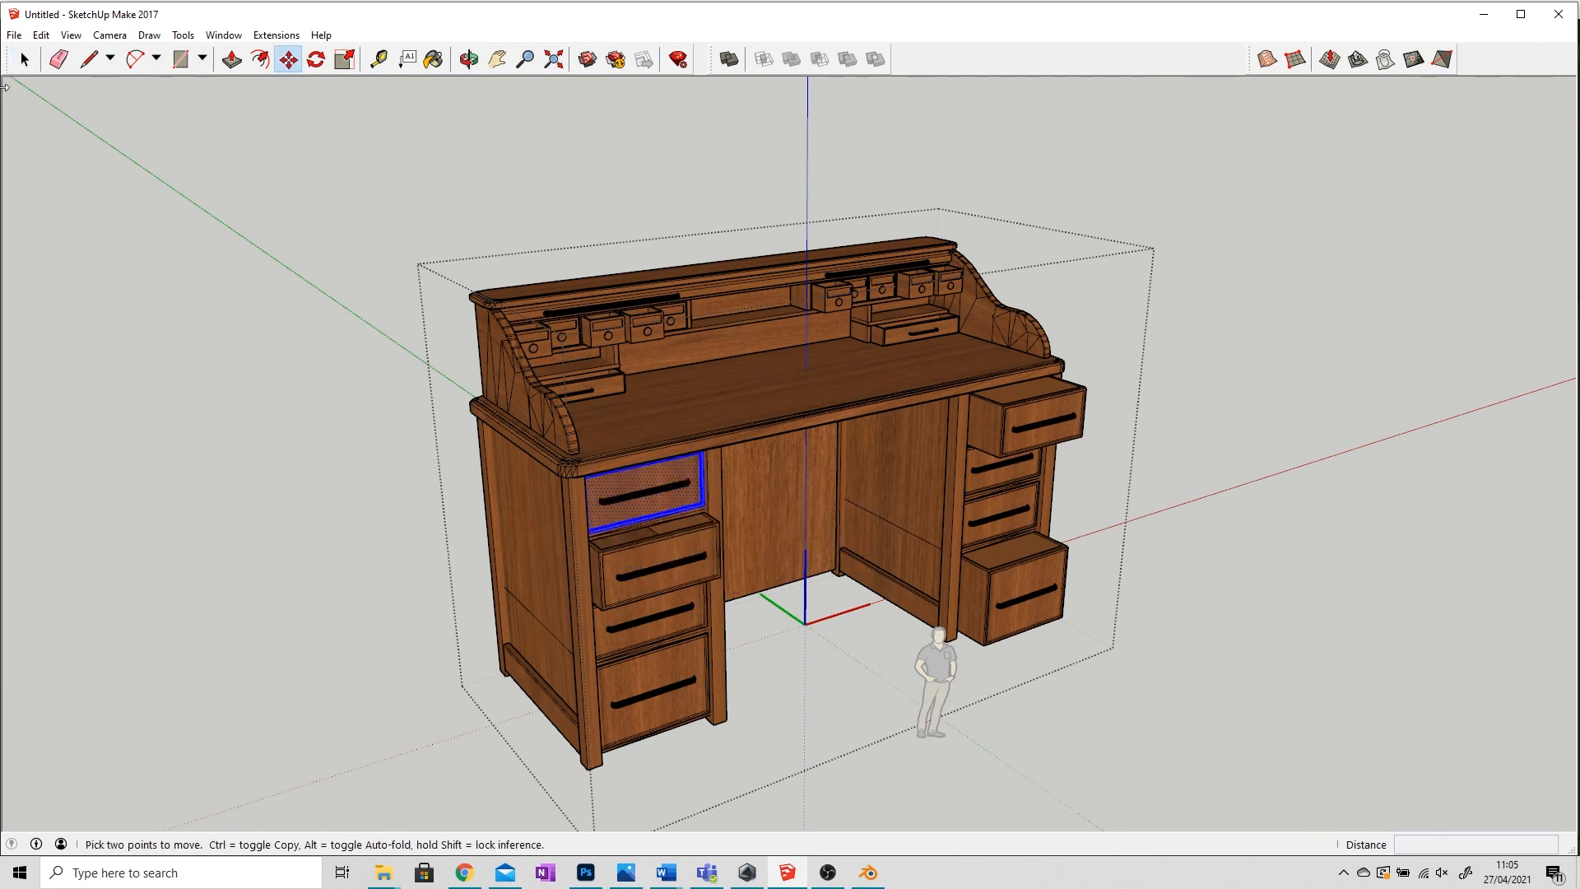
{"action": "left_click", "coordinate": [23, 59]}
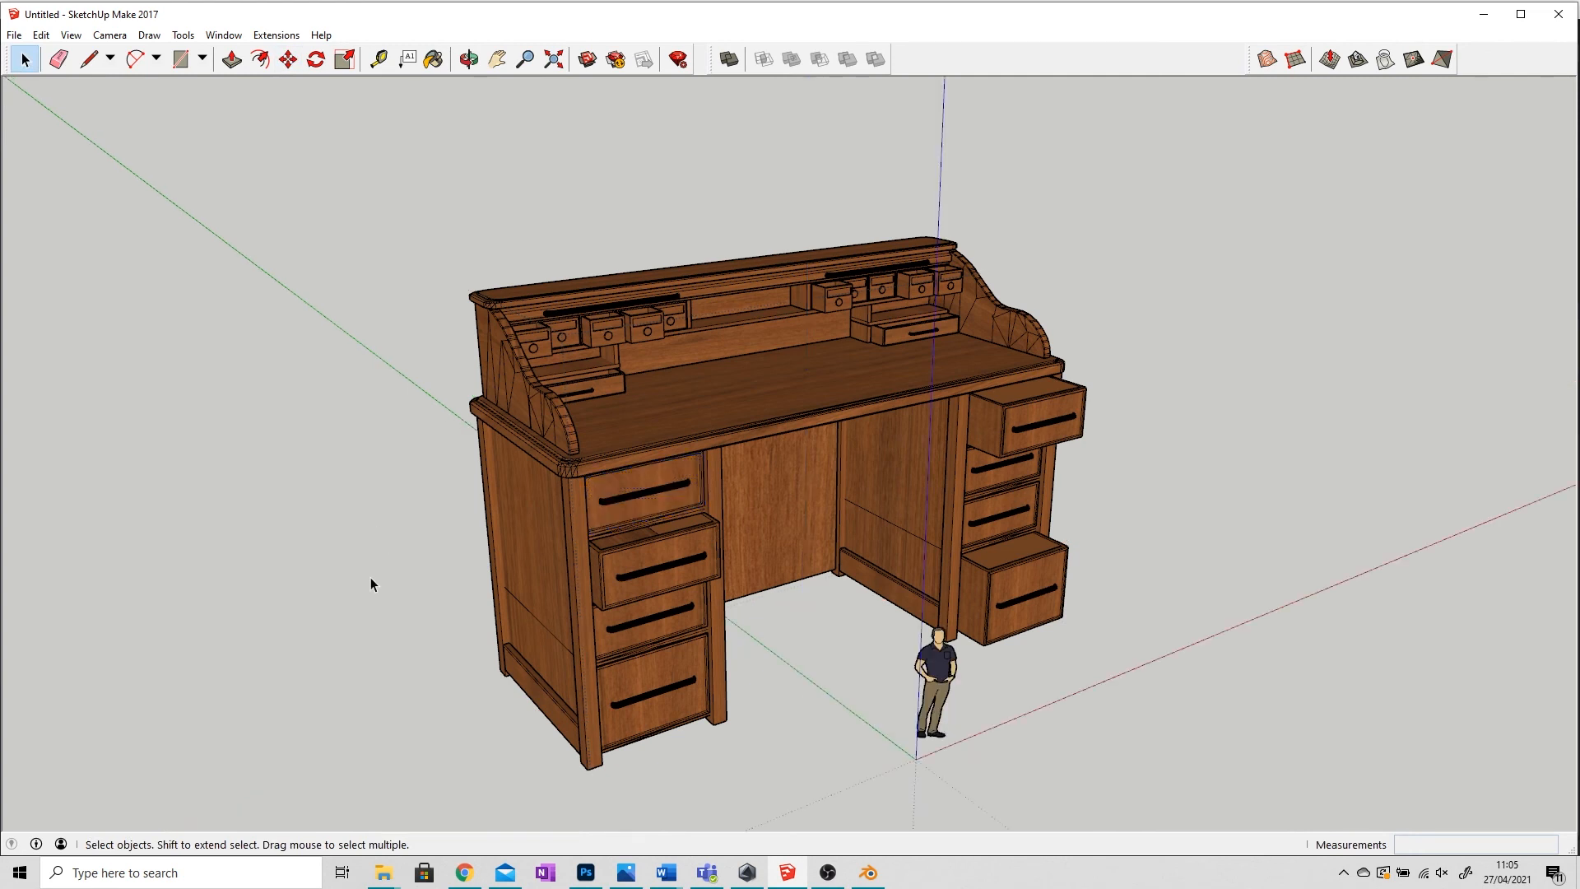
{"action": "mouse_move", "coordinate": [429, 599]}
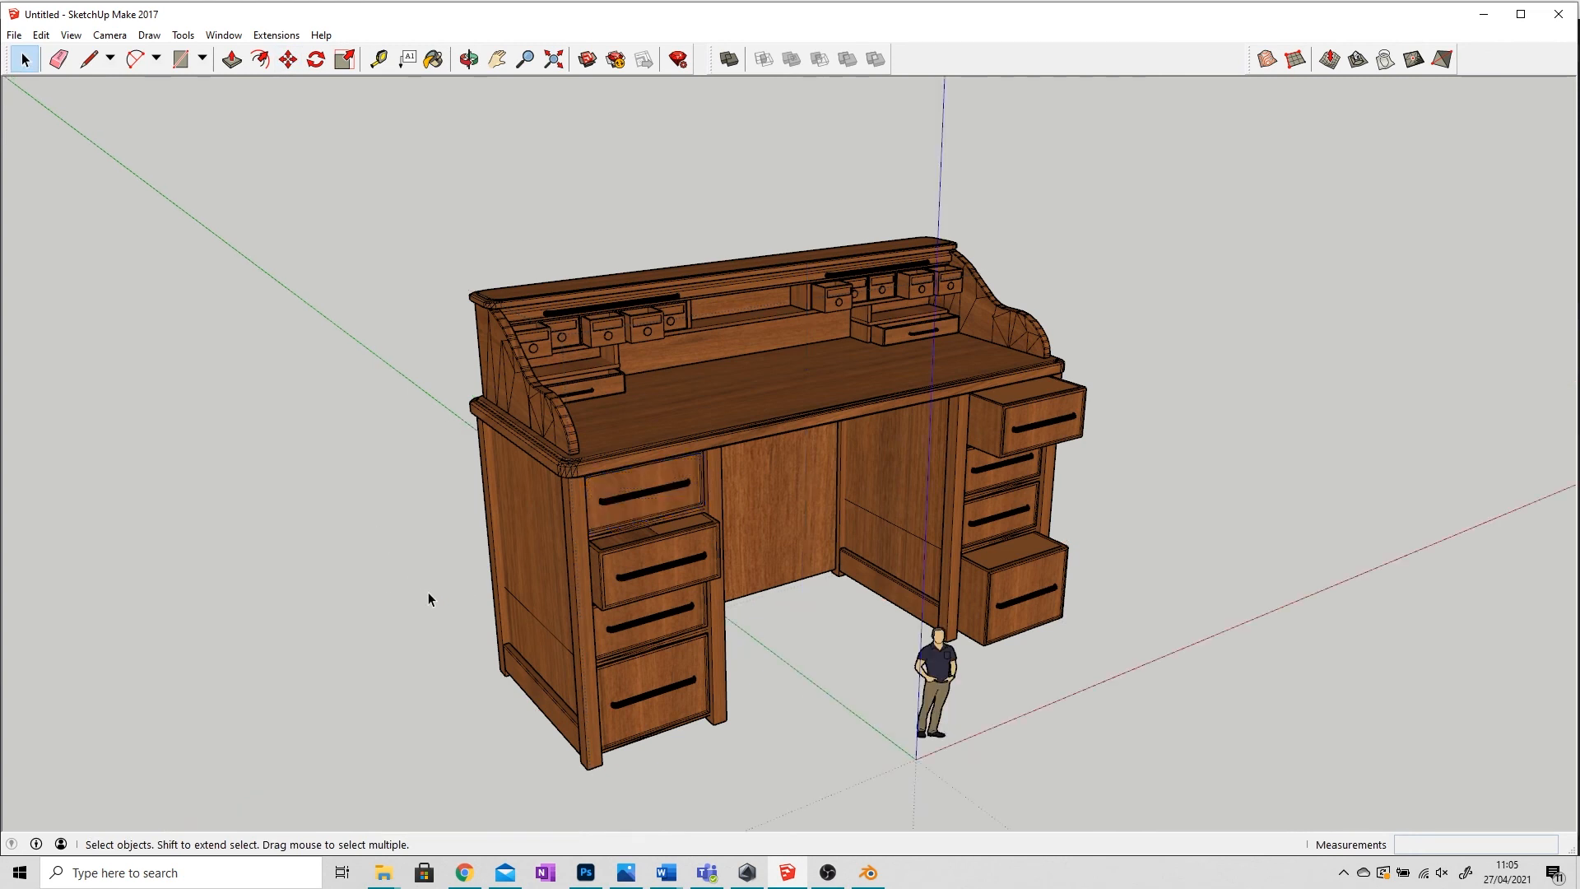